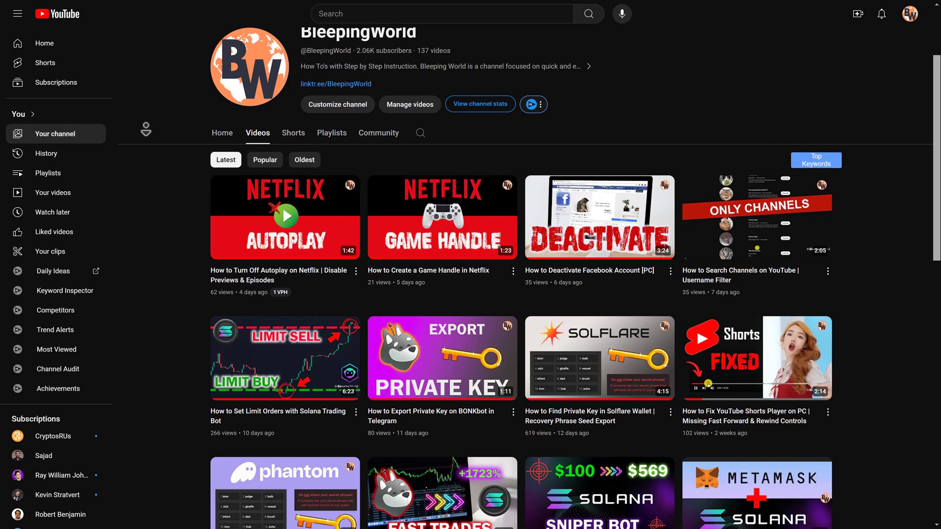
Browse the TORSY, SHIRO and ZUSHI fairlaunch pages, reviewing ZUSHI's token details.
scroll(down, 3)
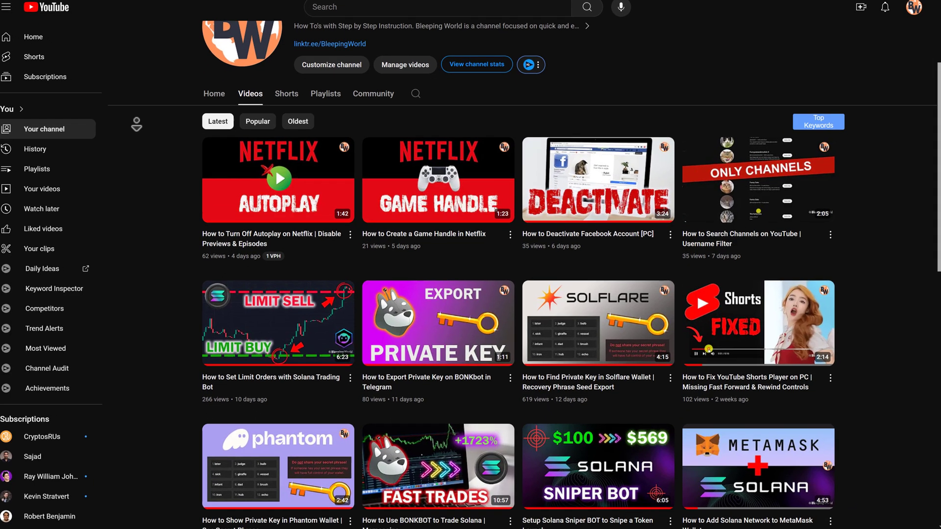
scroll(down, 3)
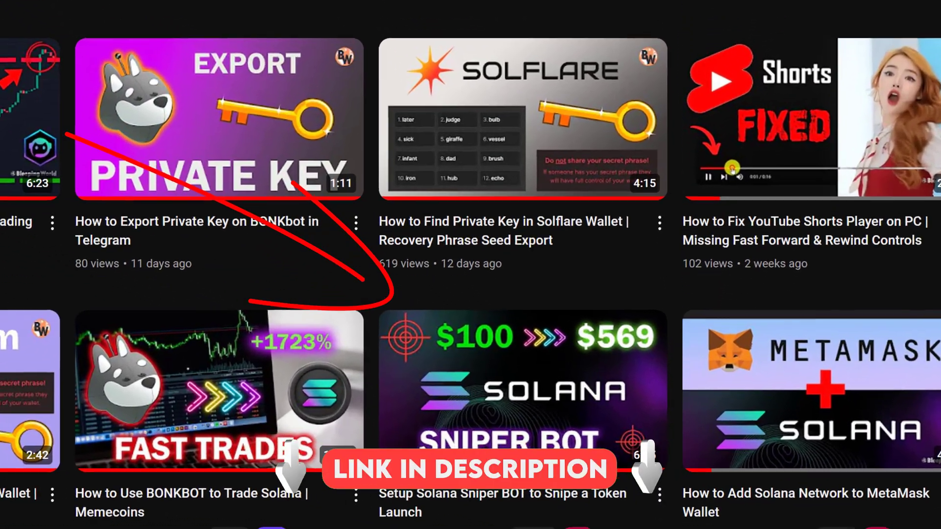
scroll(down, 3)
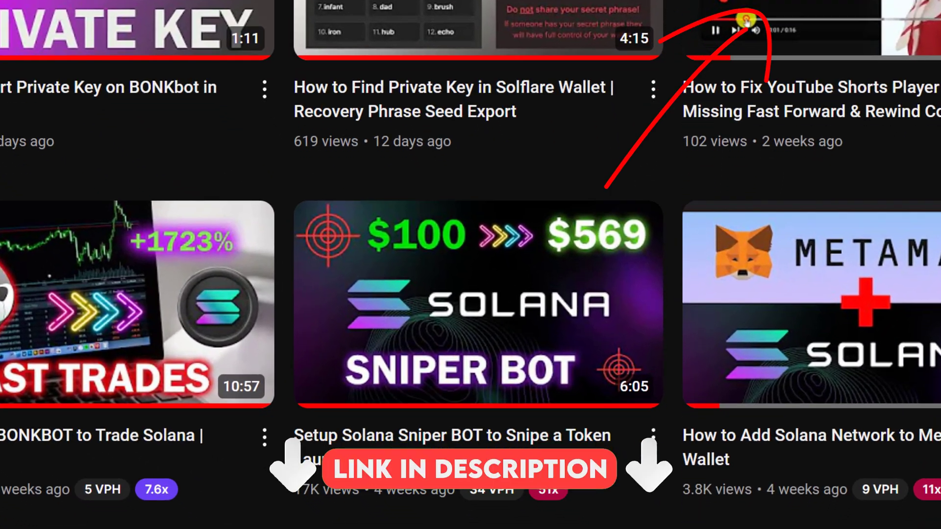
scroll(down, 3)
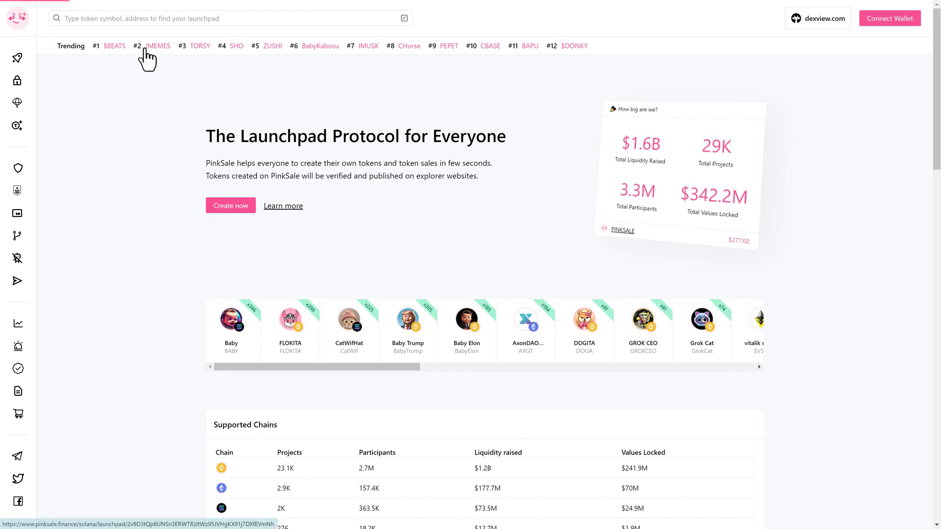
click(200, 46)
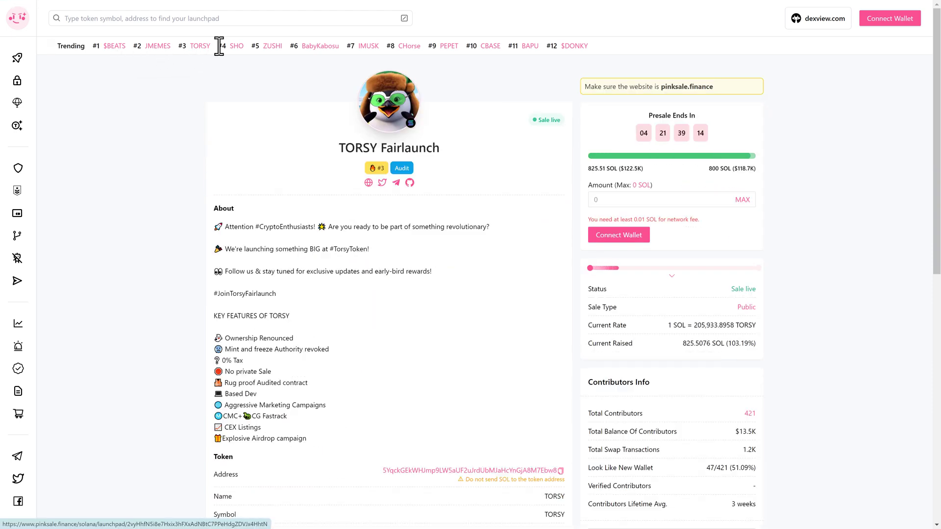
click(236, 46)
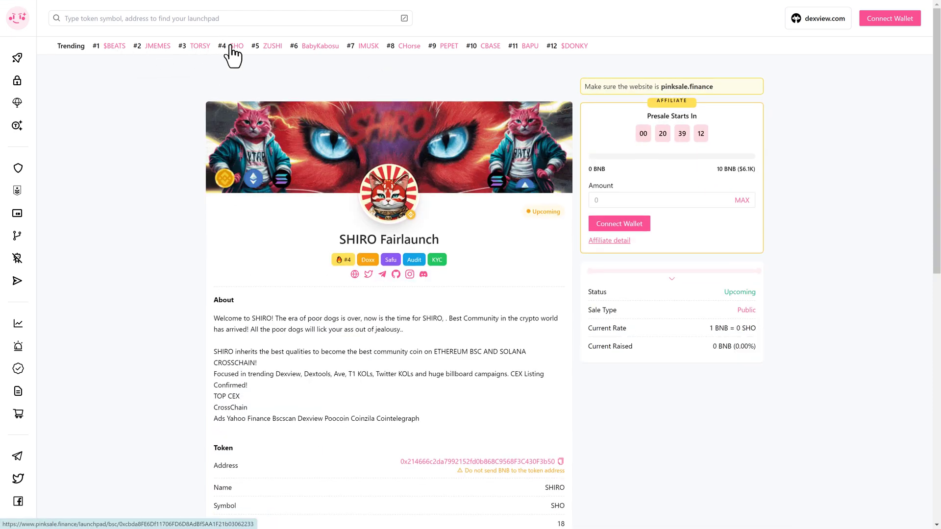
click(271, 46)
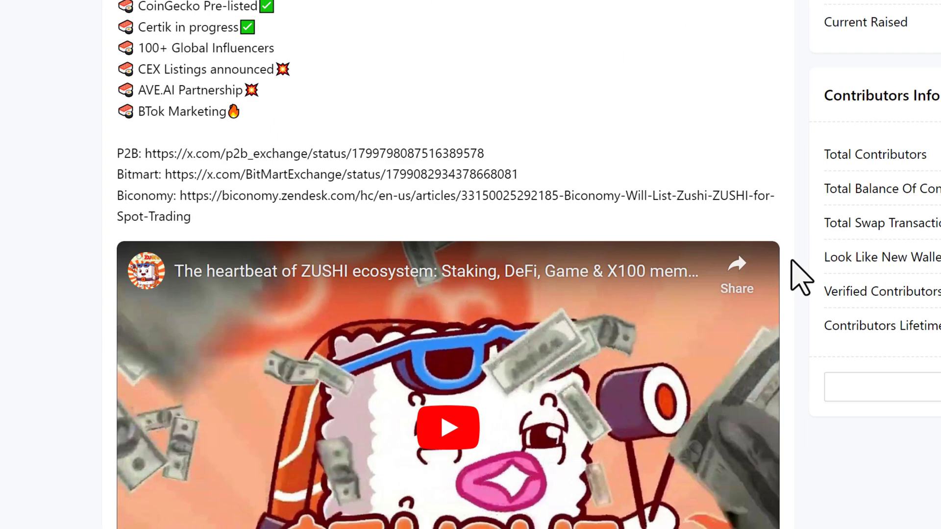
scroll(down, 3)
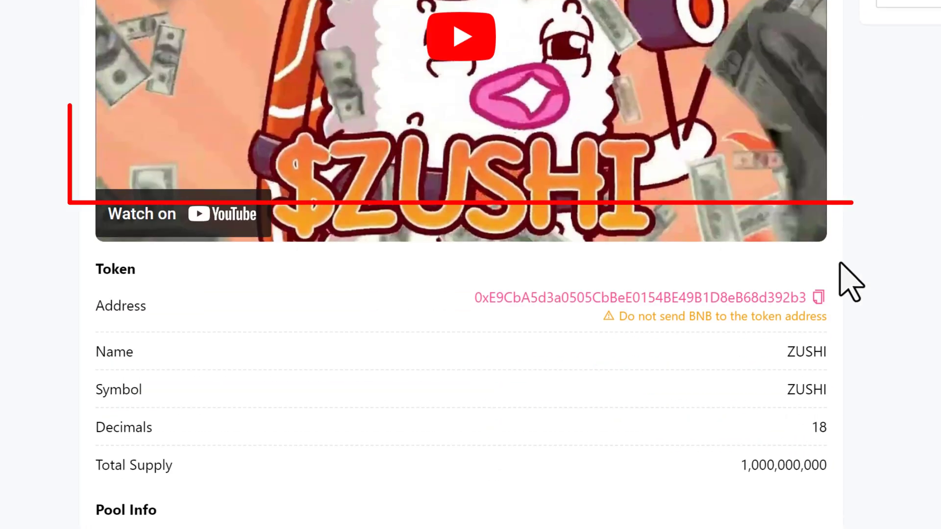
scroll(down, 3)
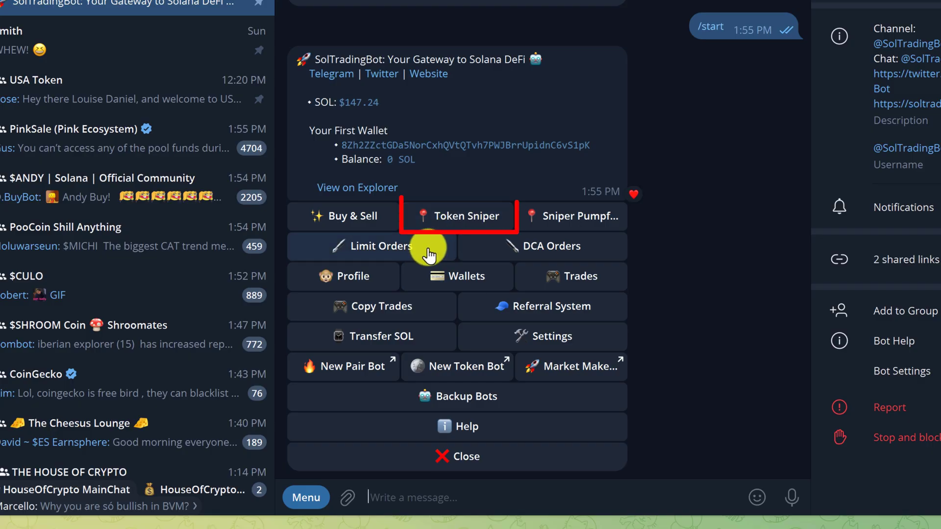
mouse_move(410, 223)
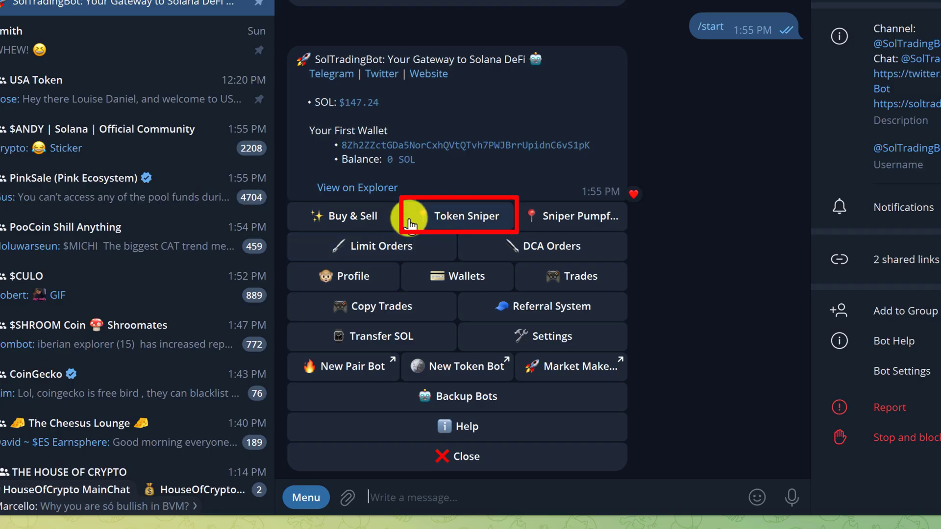
Start the bot's Token Sniper and focus the message box for a token address.
click(457, 216)
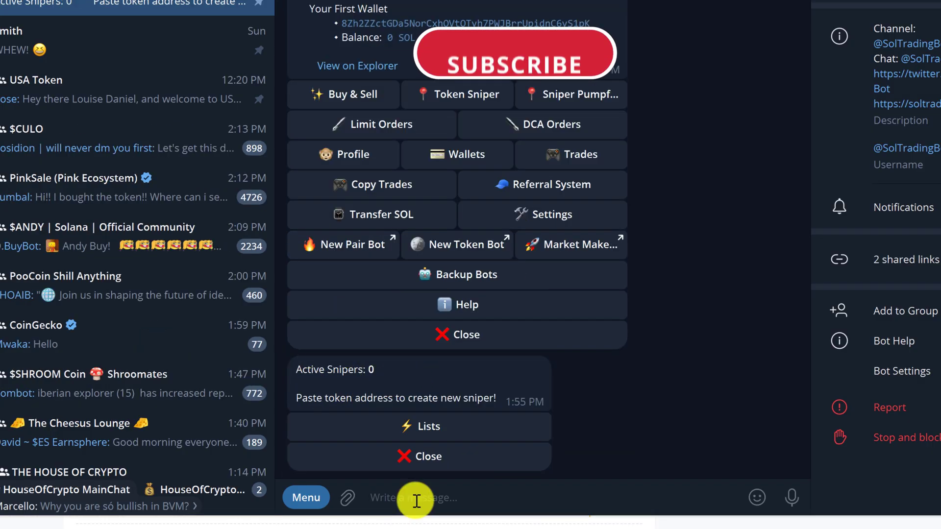
click(465, 95)
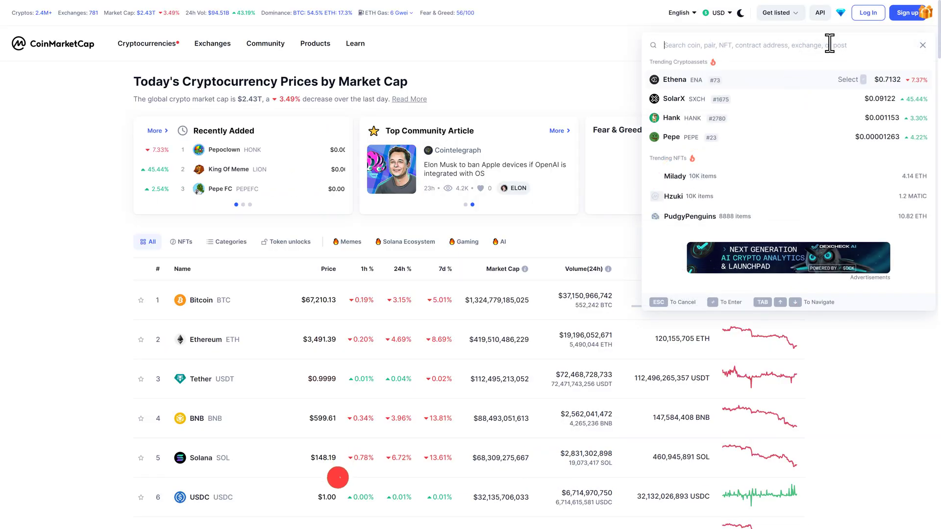
Search 'cost', view the Costco Hot Dog (COST) page down to its Markets table.
text(cos)
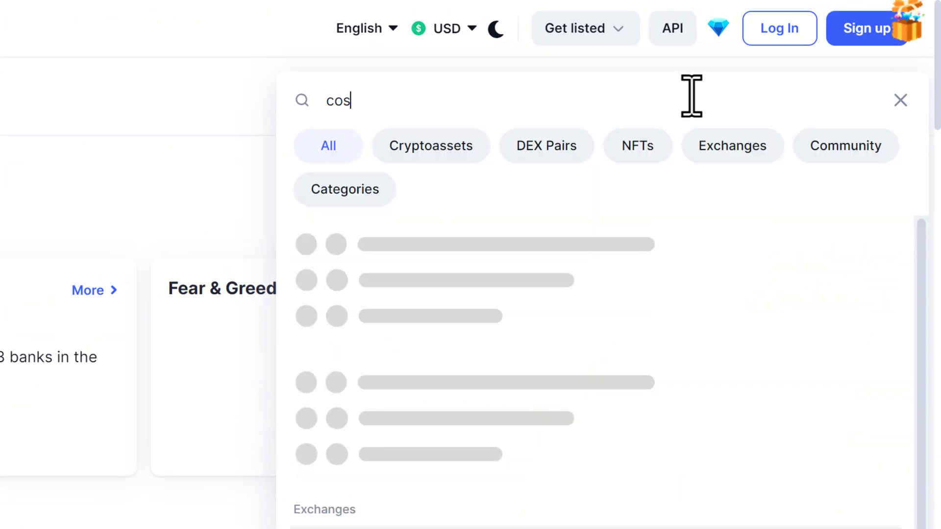
text(t)
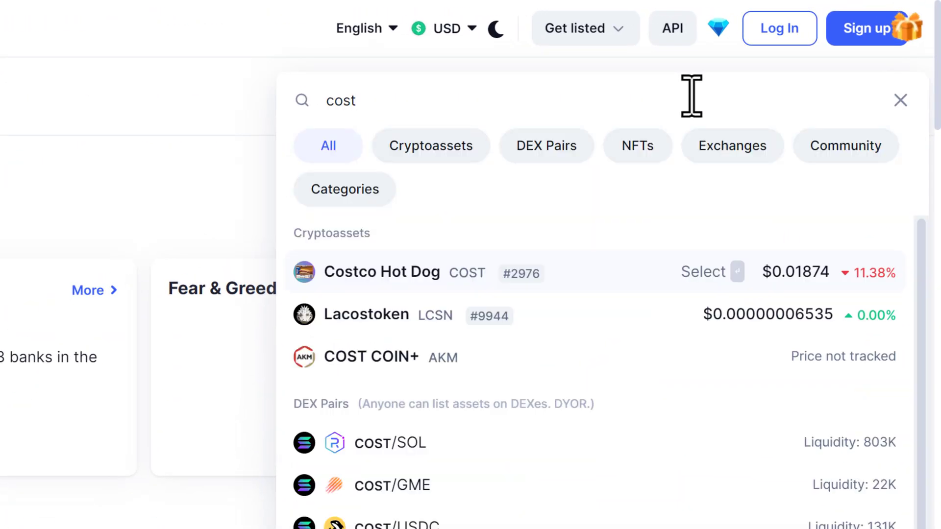
click(381, 271)
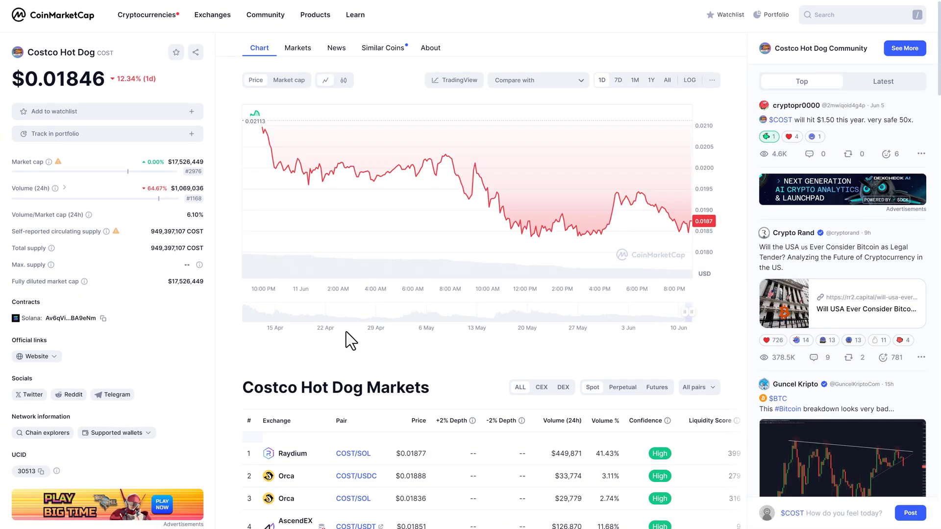
scroll(down, 3)
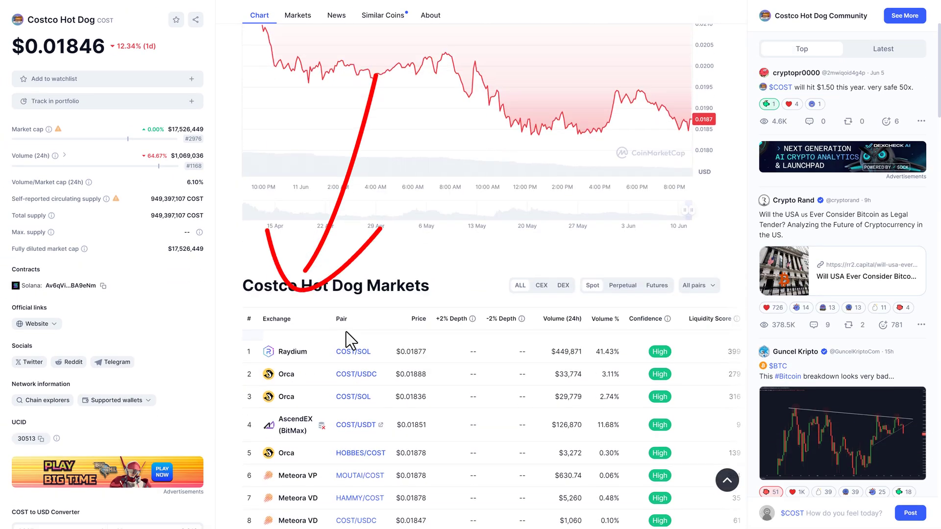
scroll(down, 3)
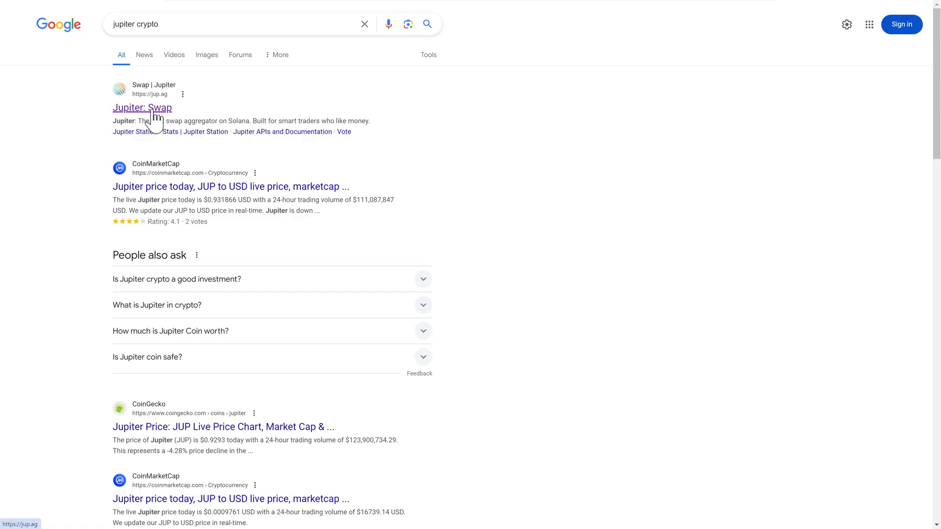
Go to the Jupiter swap site and switch to its Limit Order section.
click(142, 108)
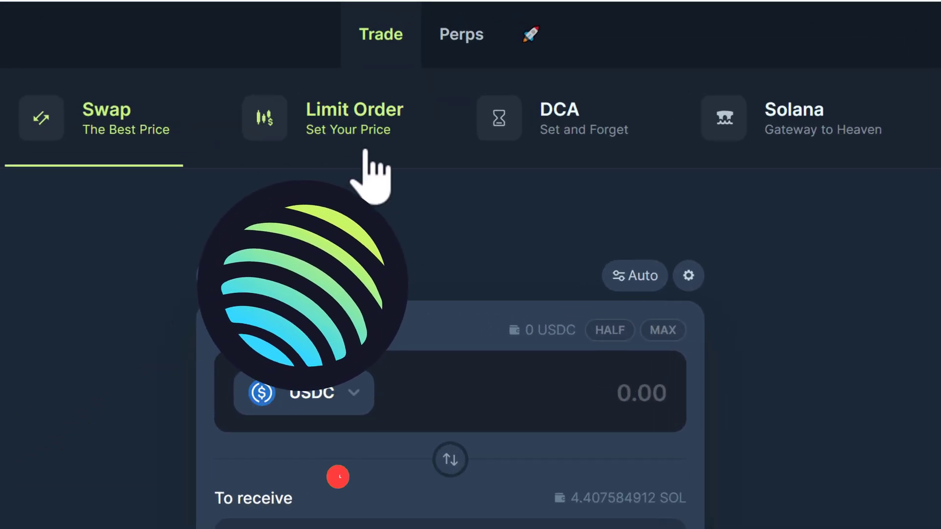
click(353, 119)
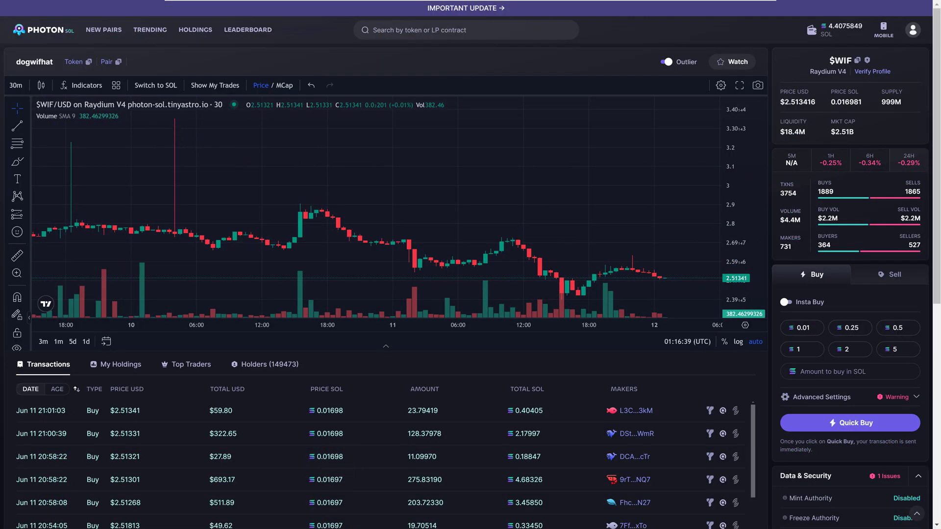
mouse_move(484, 366)
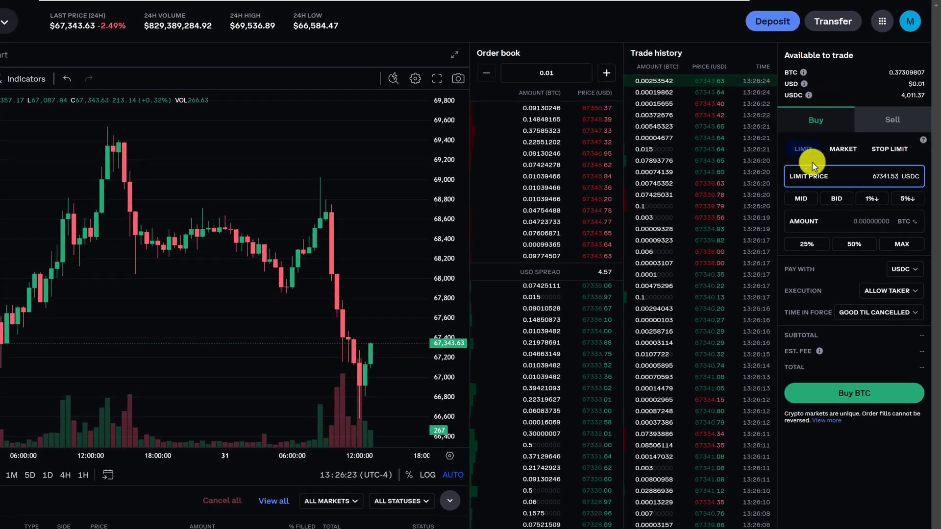
Change the BTC buy order type to Limit.
click(436, 79)
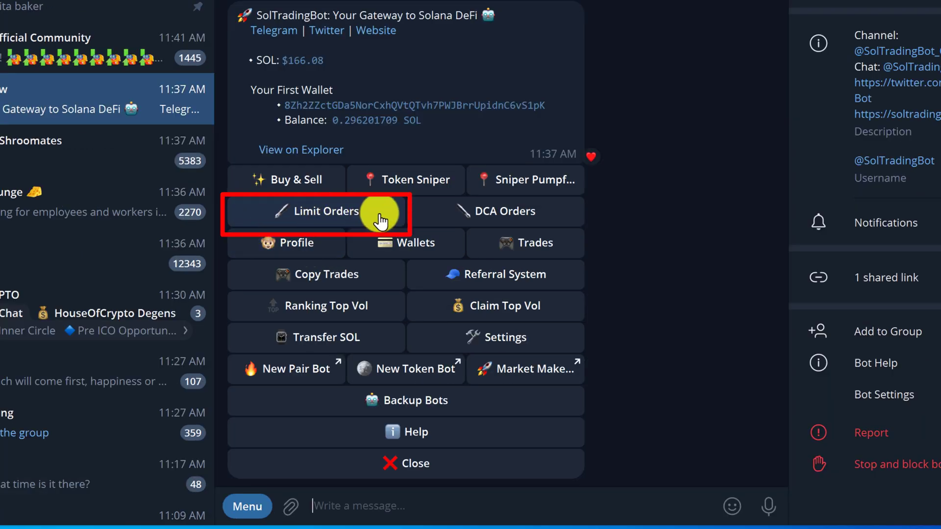
View SolTradingBot's Limit Orders, which shows none active.
click(326, 211)
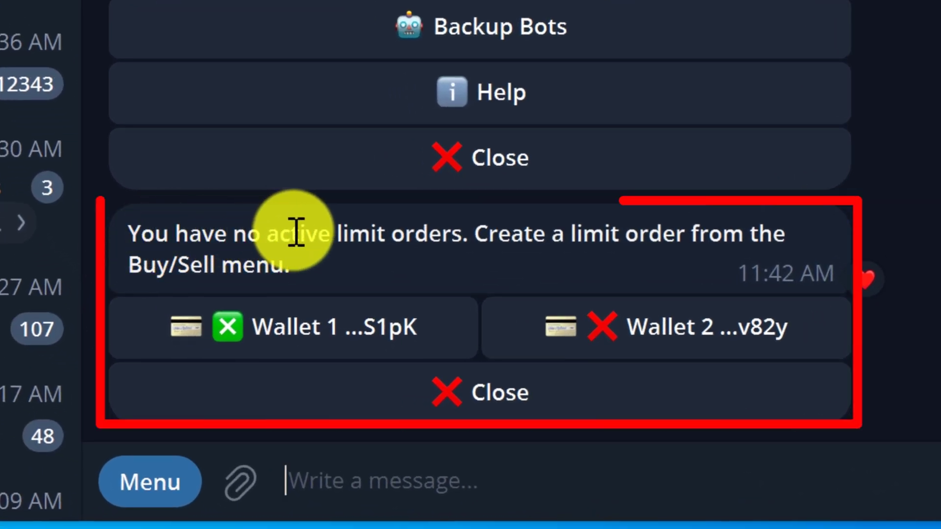
mouse_move(729, 235)
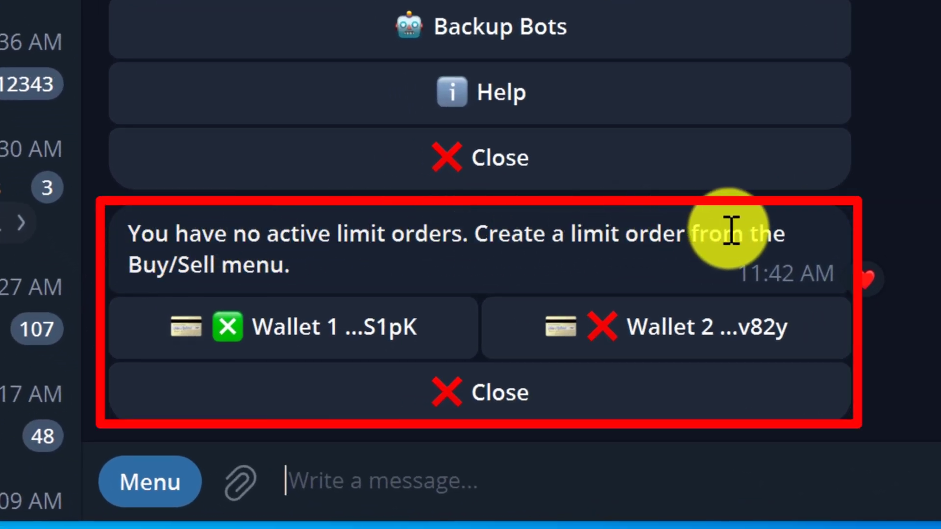
mouse_move(390, 282)
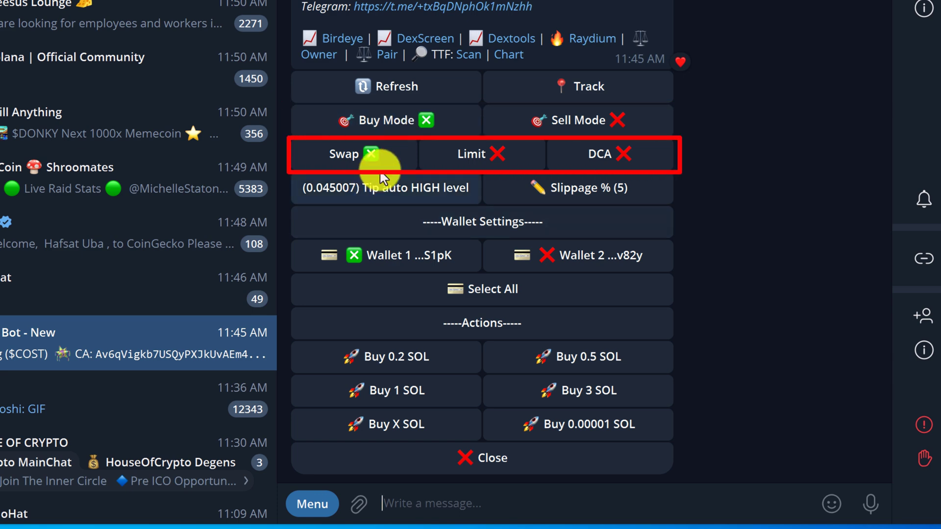
mouse_move(616, 160)
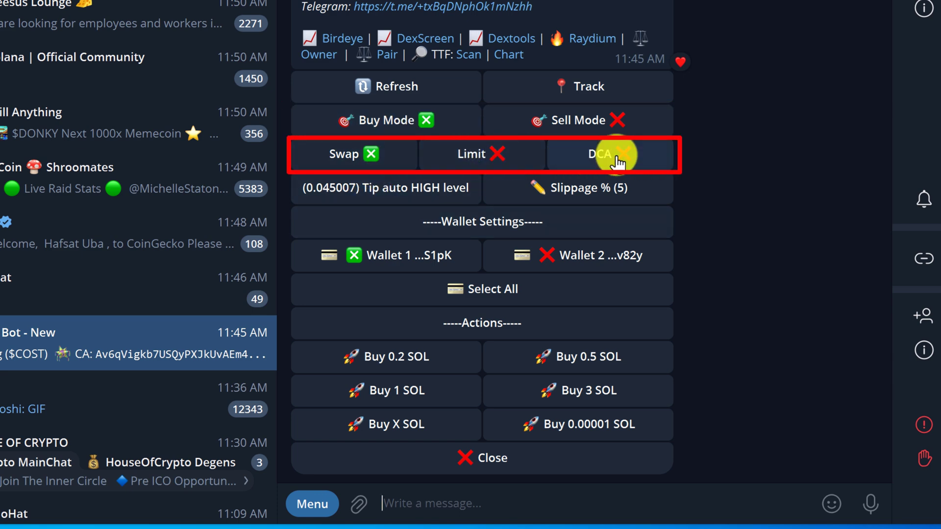
click(610, 154)
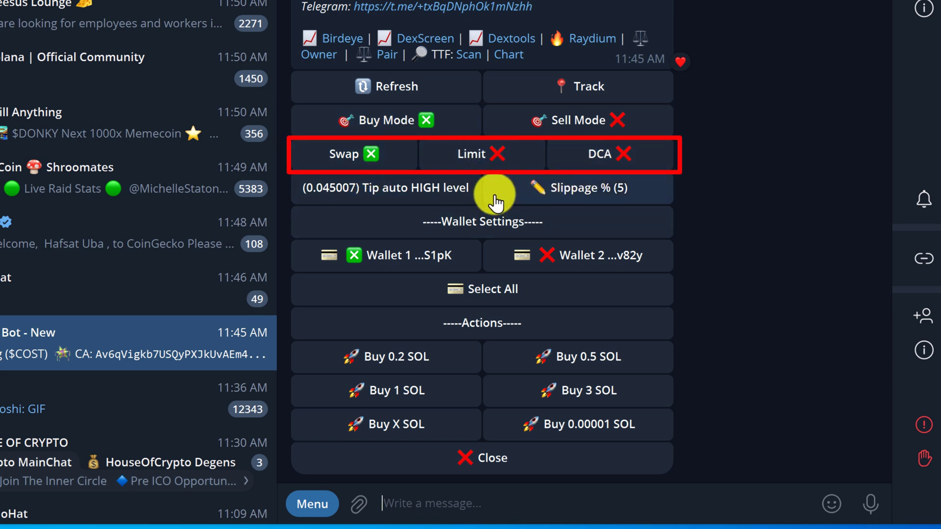
click(480, 154)
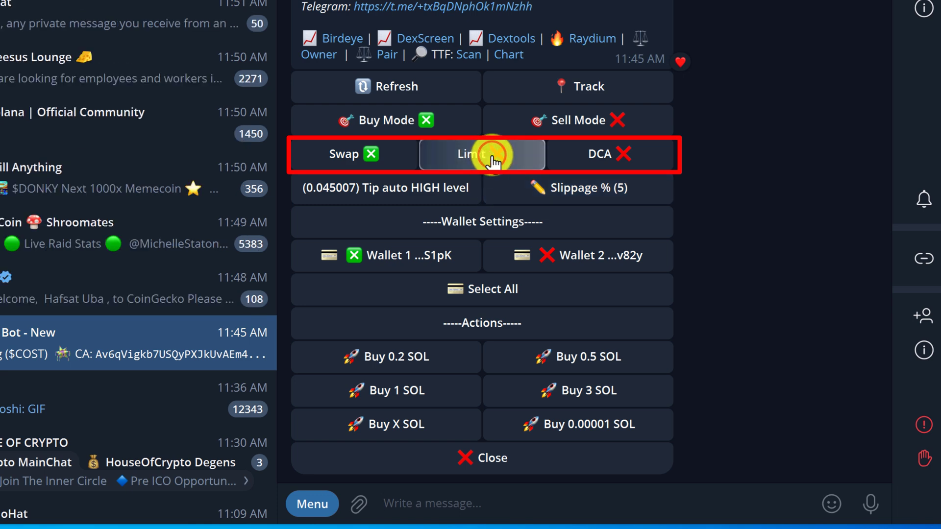
click(482, 154)
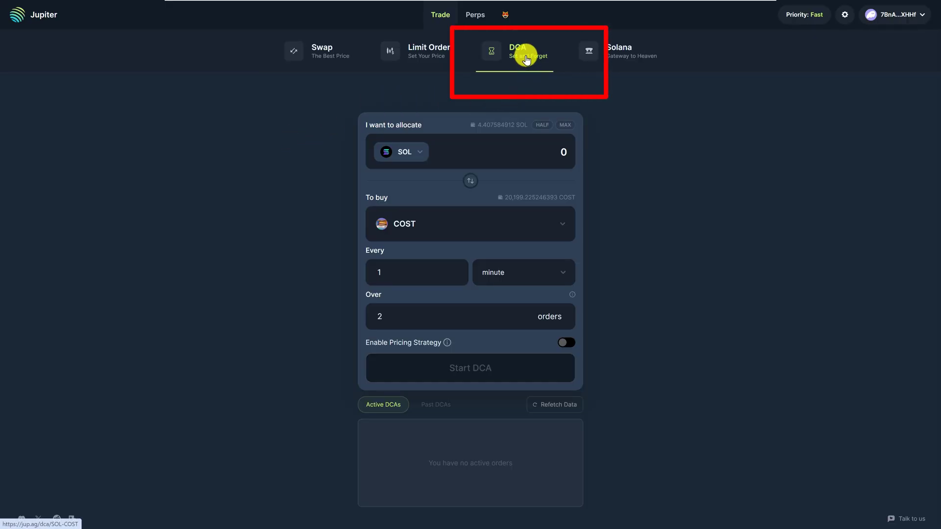
mouse_move(613, 100)
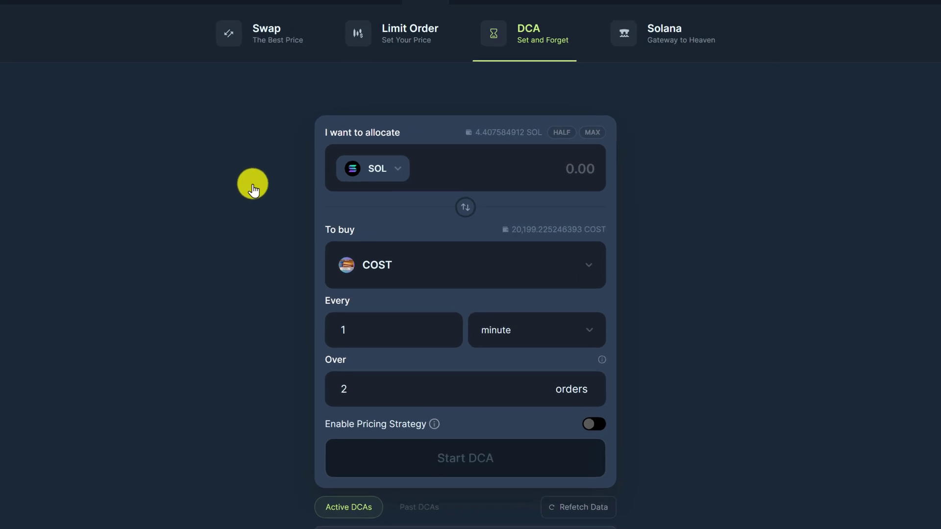
mouse_move(393, 175)
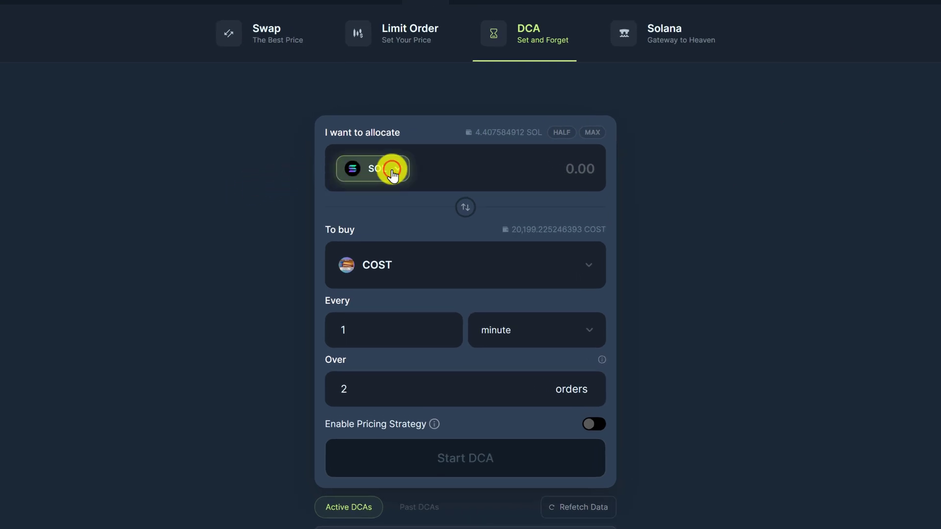
Check the allocation token list and keep SOL as the token spent on COST.
click(372, 169)
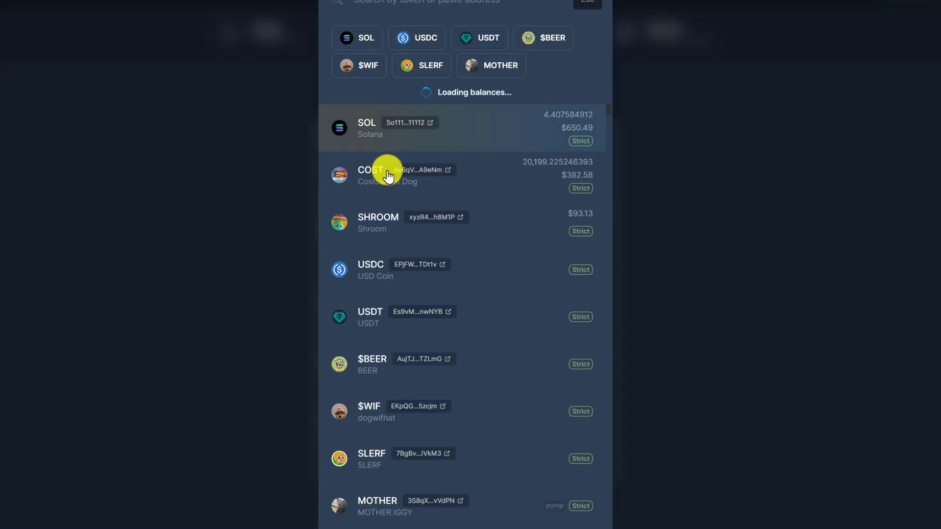
click(371, 170)
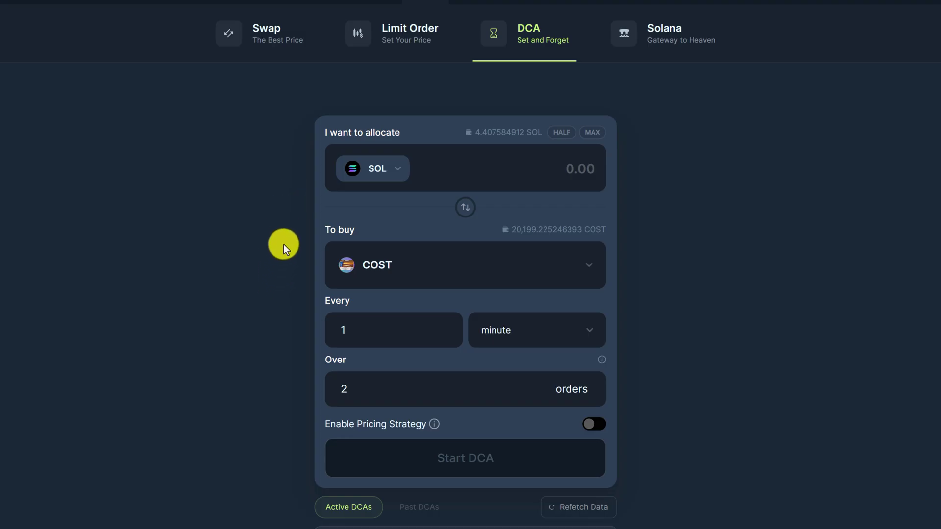
mouse_move(378, 232)
text(1)
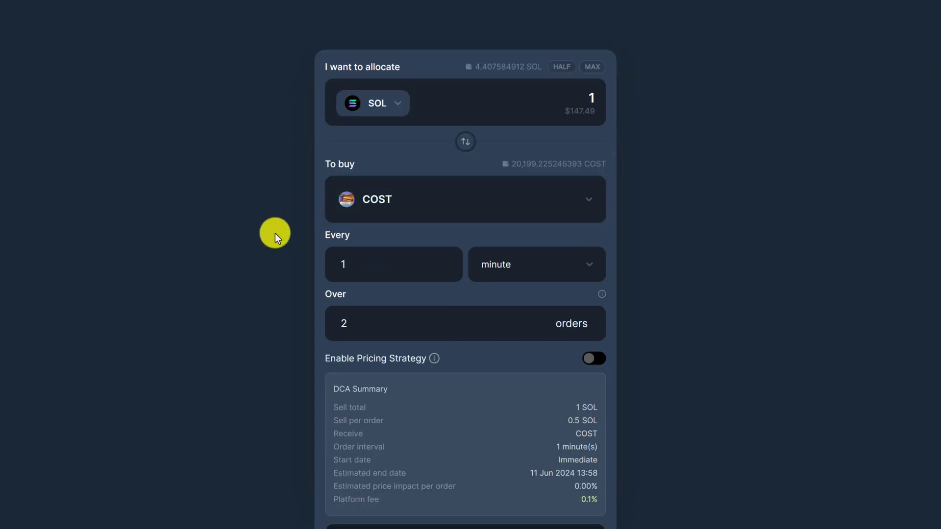
mouse_move(454, 298)
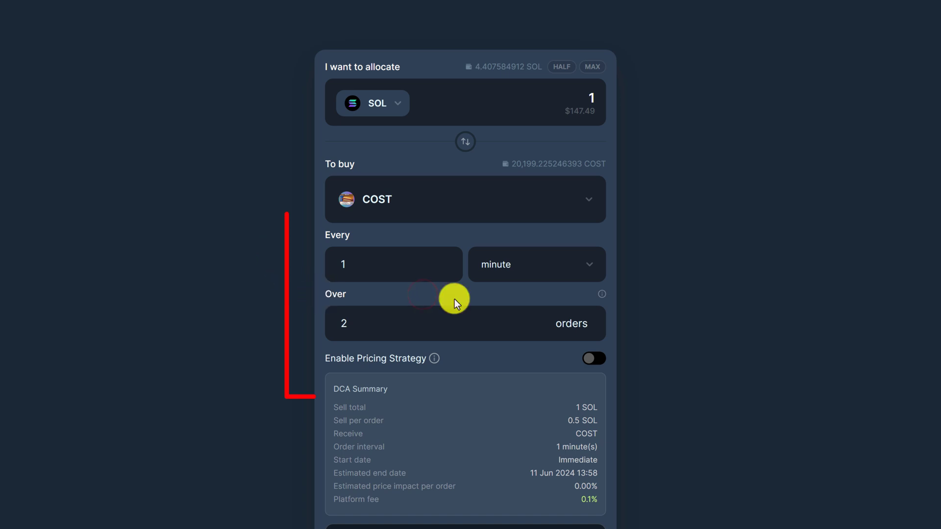
Set the DCA order interval unit to month.
click(536, 263)
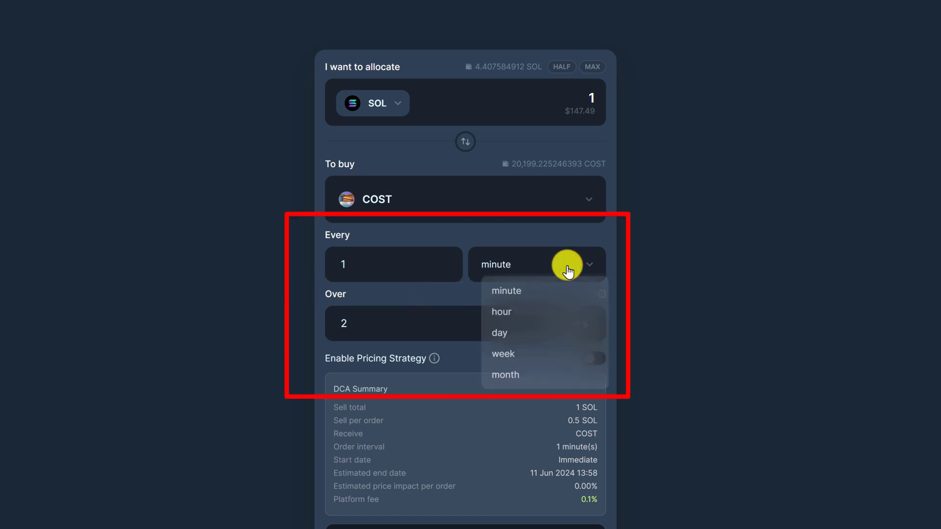
mouse_move(505, 375)
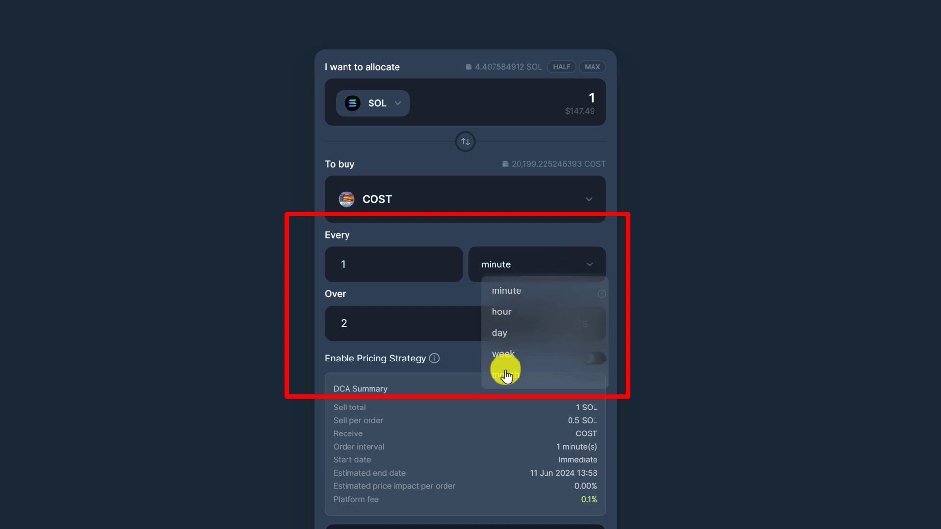
click(533, 376)
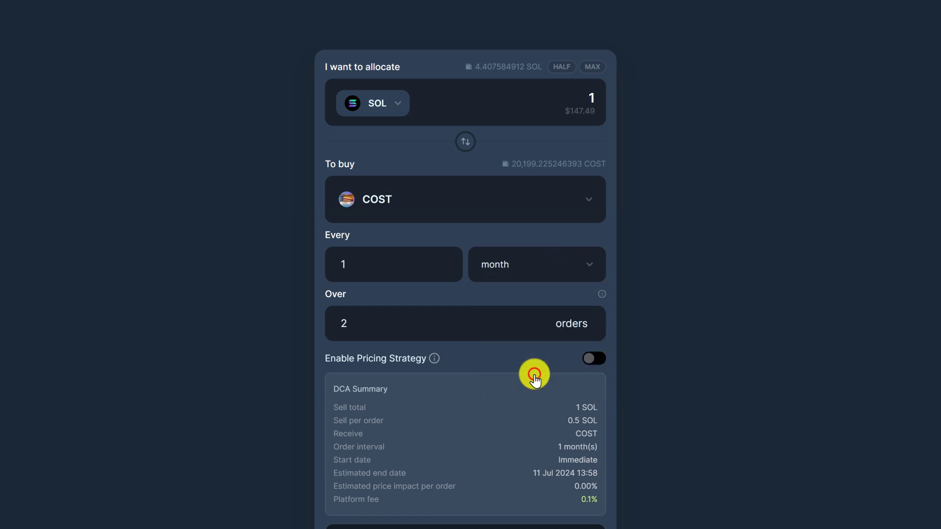
mouse_move(494, 265)
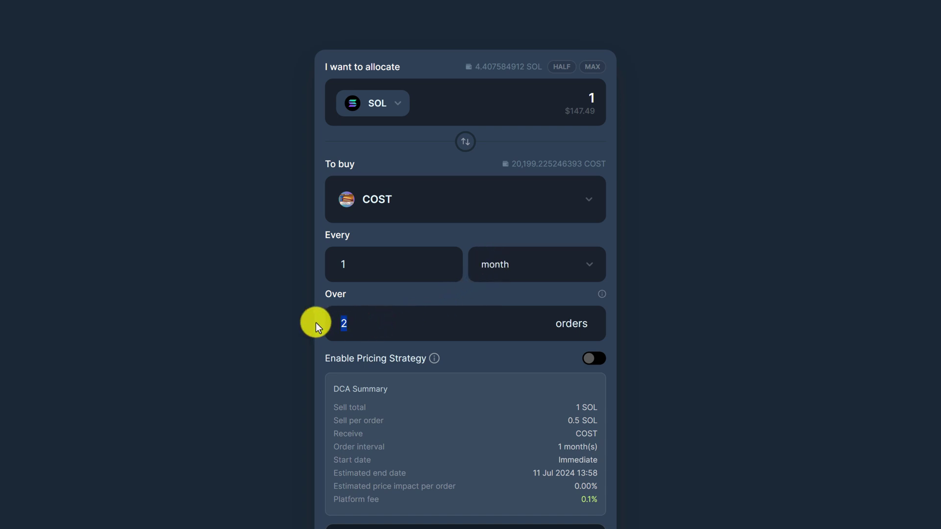
Spread the DCA over 12 orders, about 0.0833 SOL each, ending May 2025.
text(12)
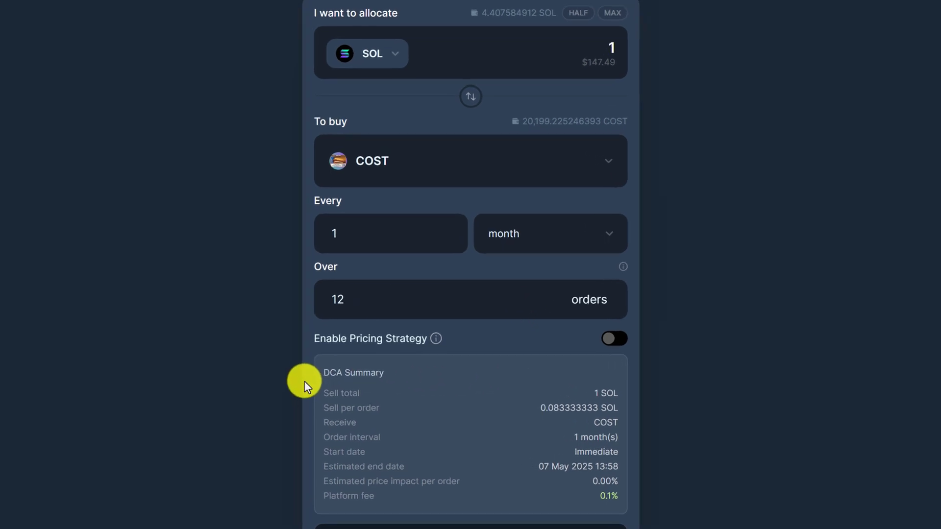
scroll(down, 3)
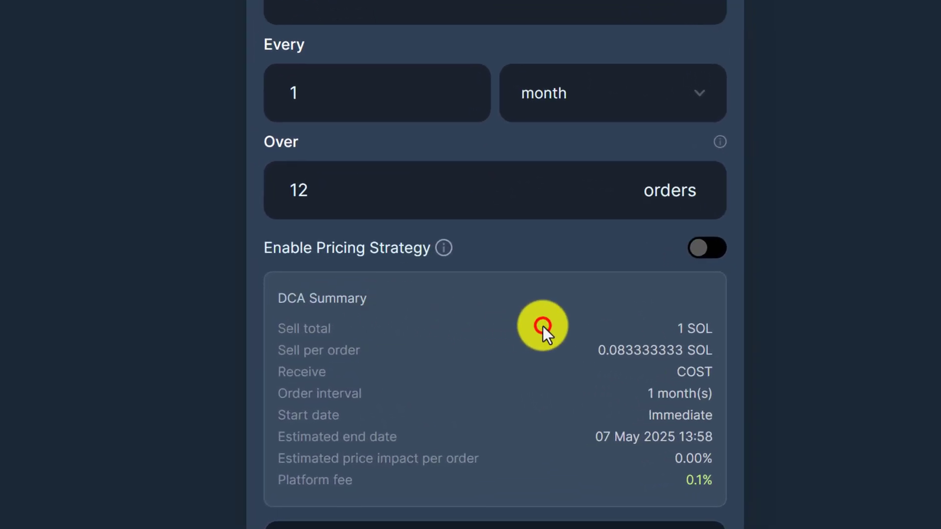
mouse_move(704, 334)
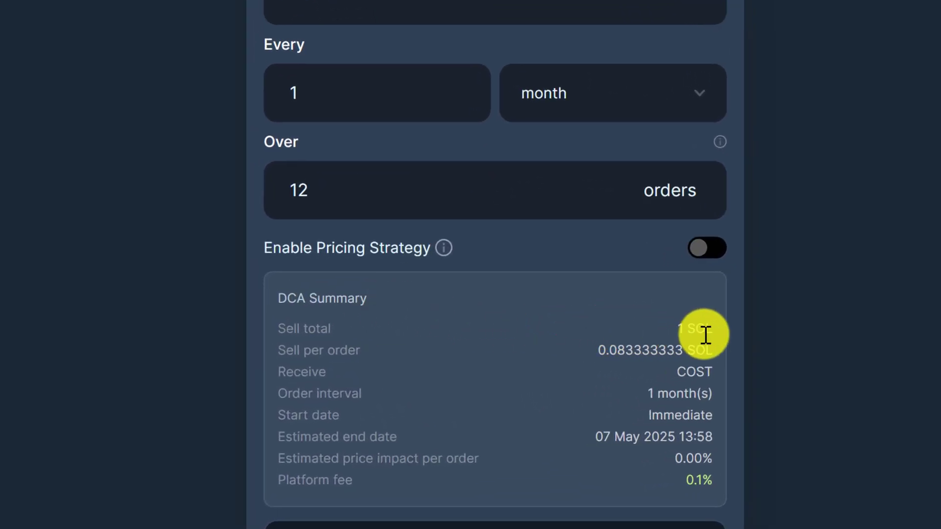
mouse_move(707, 336)
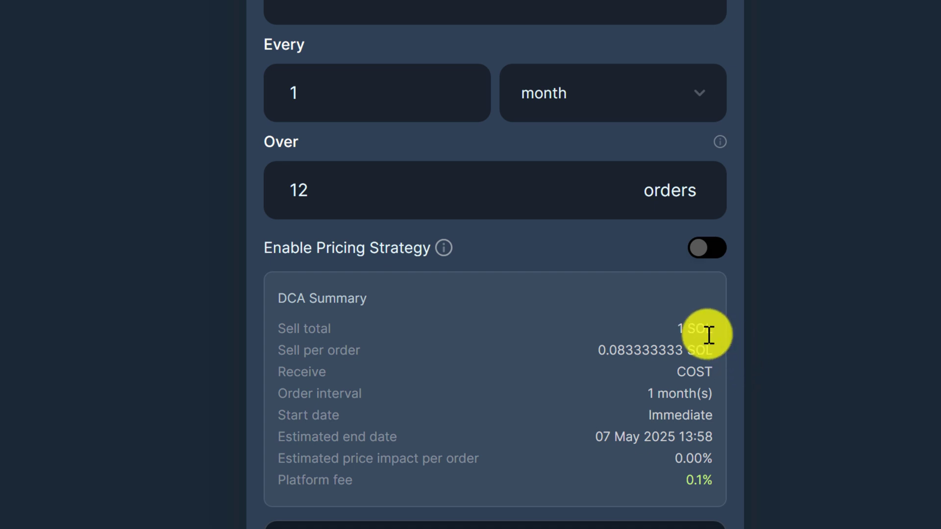
mouse_move(349, 353)
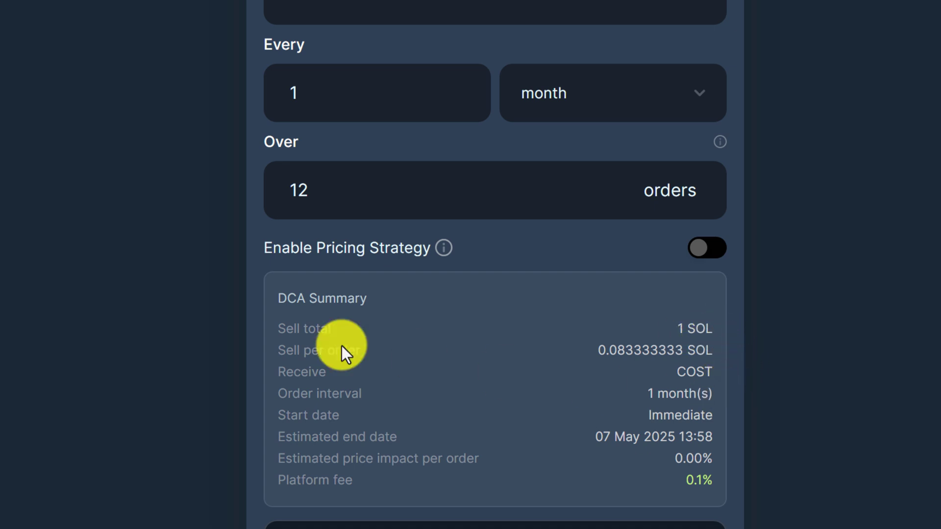
mouse_move(545, 360)
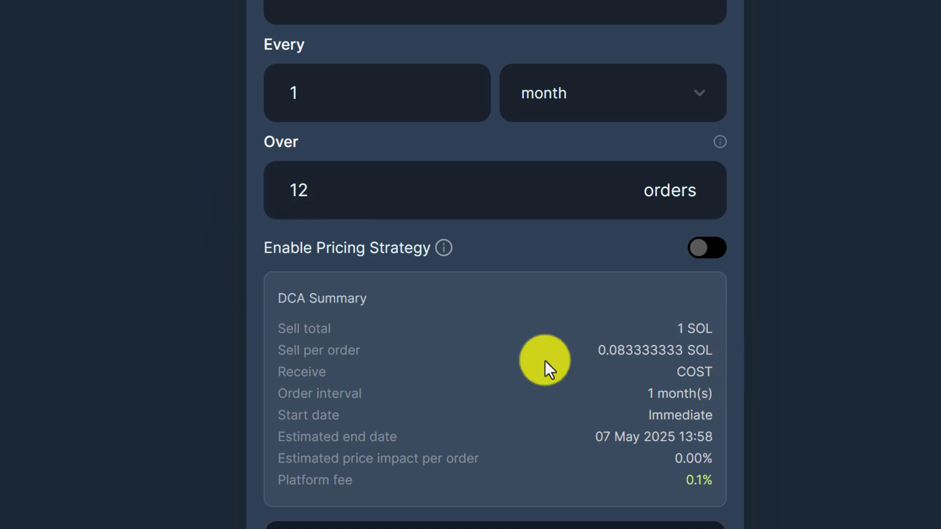
mouse_move(610, 354)
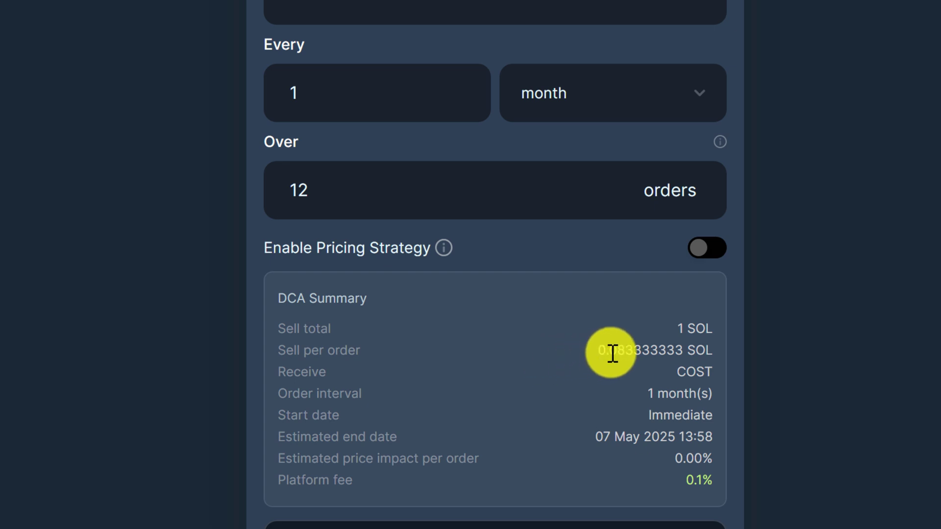
mouse_move(696, 359)
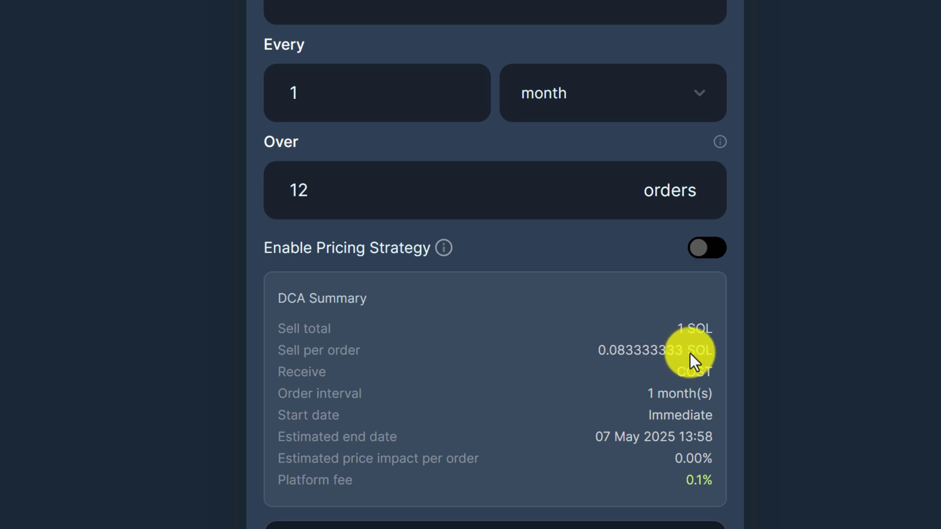
mouse_move(730, 387)
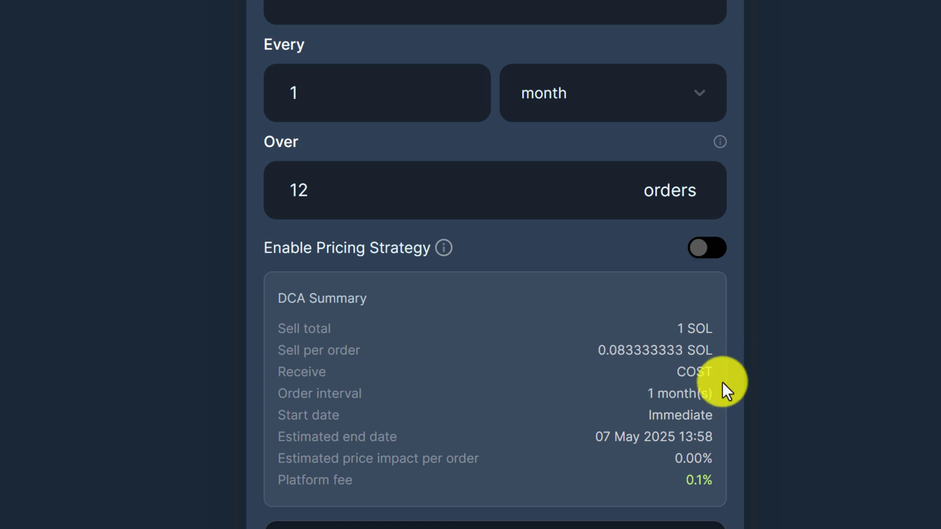
mouse_move(252, 390)
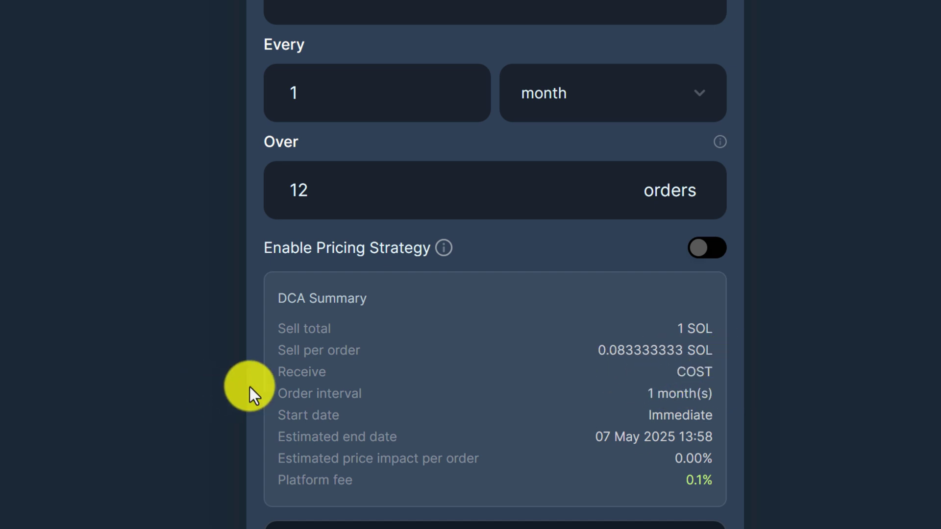
mouse_move(294, 86)
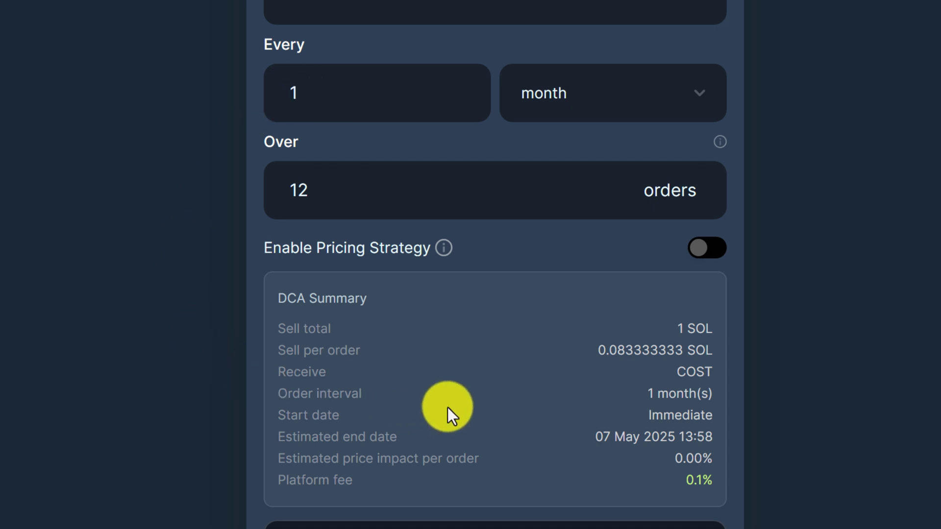
mouse_move(659, 433)
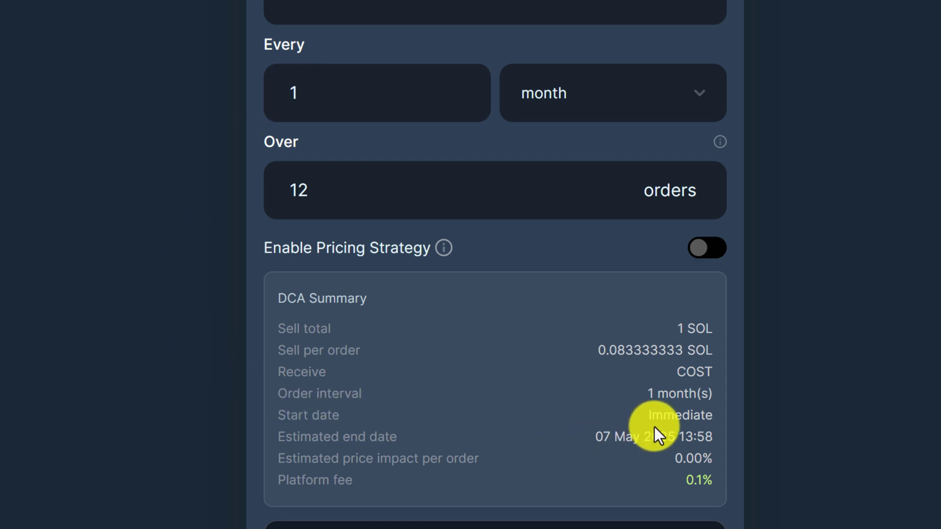
mouse_move(608, 444)
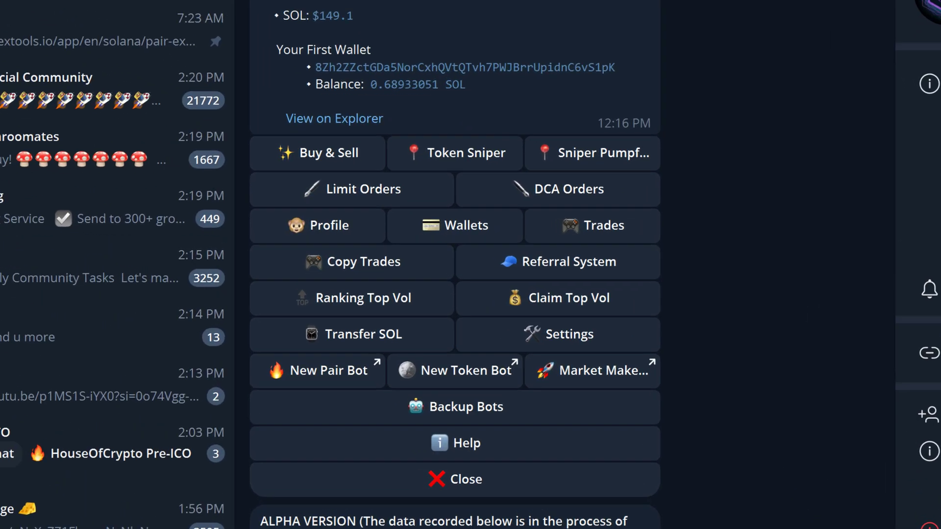
scroll(down, 3)
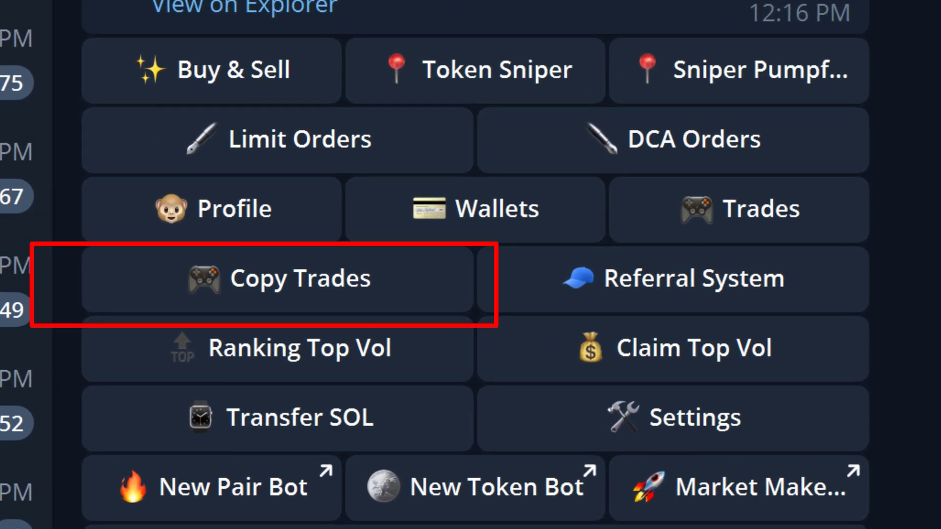
scroll(down, 3)
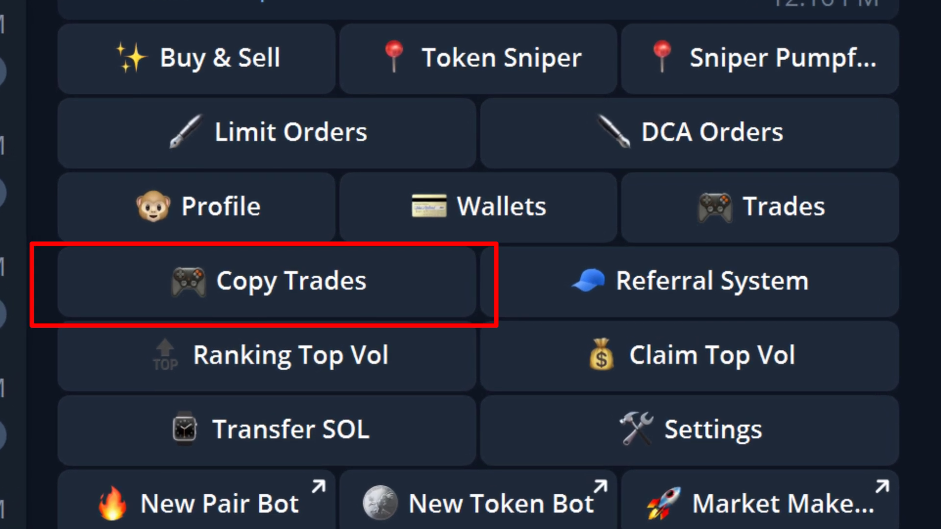
click(264, 281)
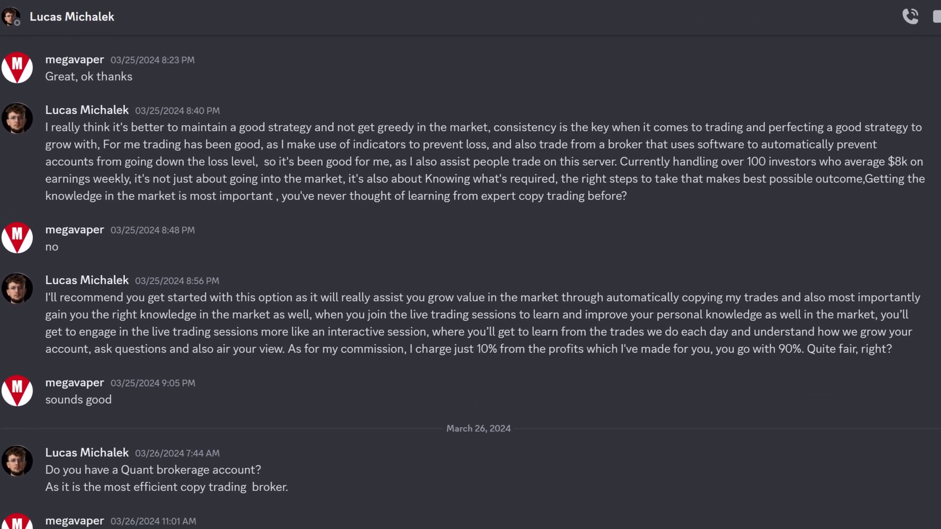
scroll(down, 3)
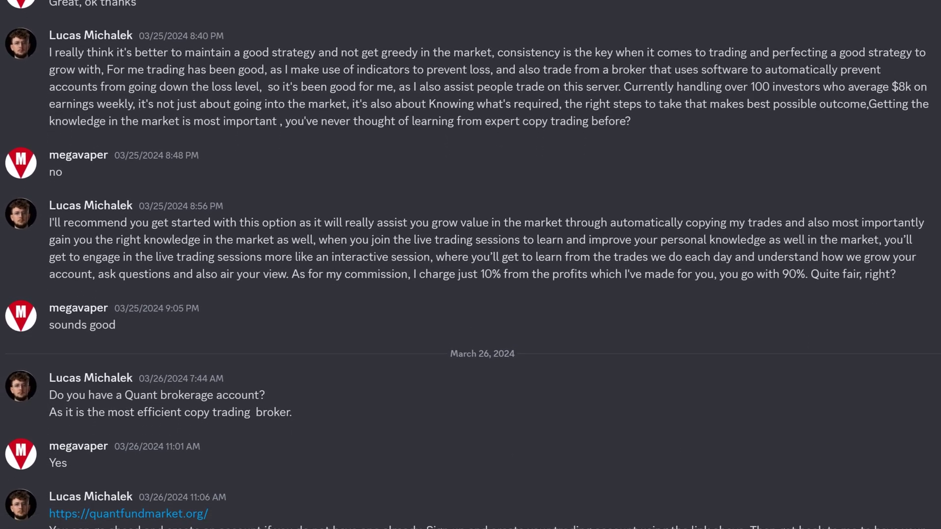
scroll(down, 3)
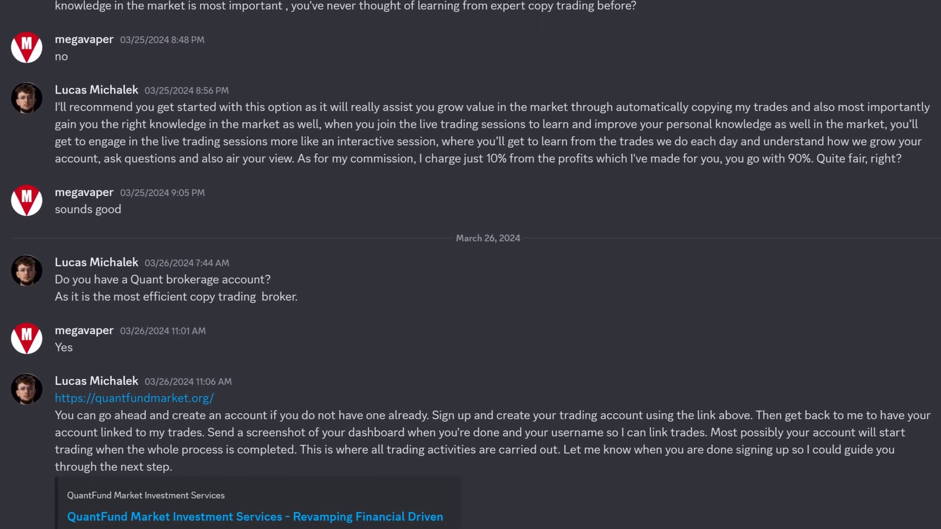
scroll(down, 3)
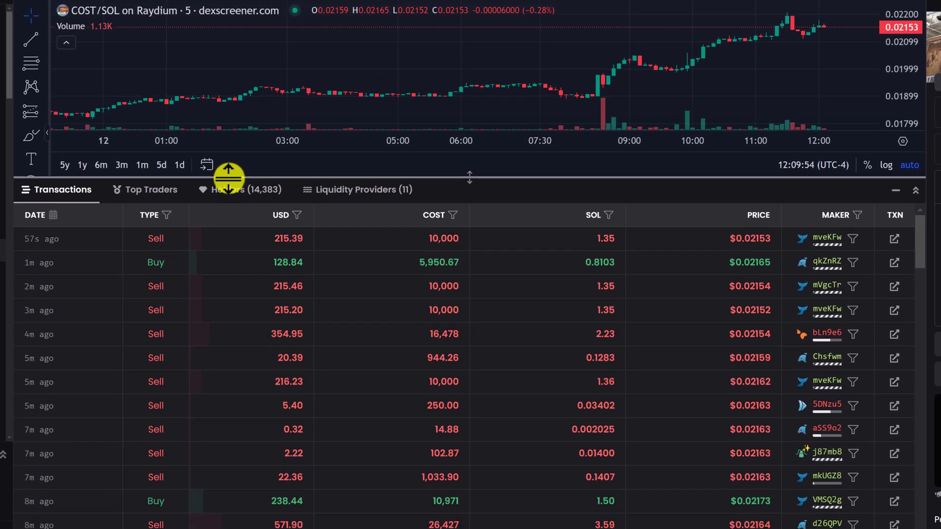
List COST/SOL top traders and view the #3 trader's wallet on Solscan.
click(151, 173)
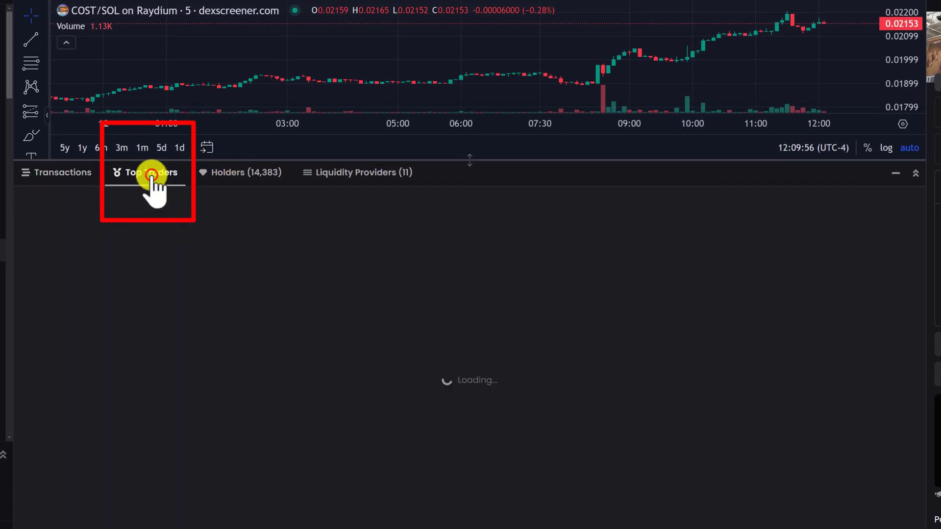
click(146, 173)
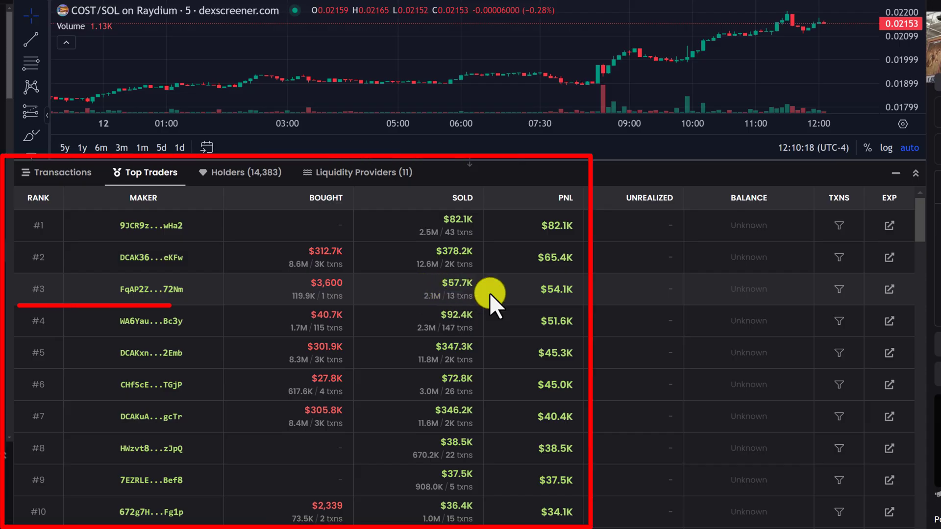
mouse_move(891, 290)
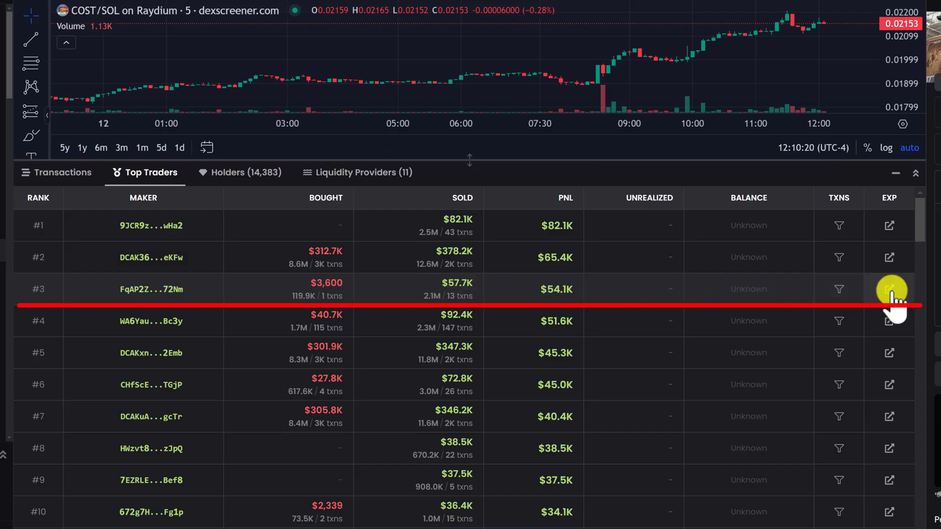
click(889, 288)
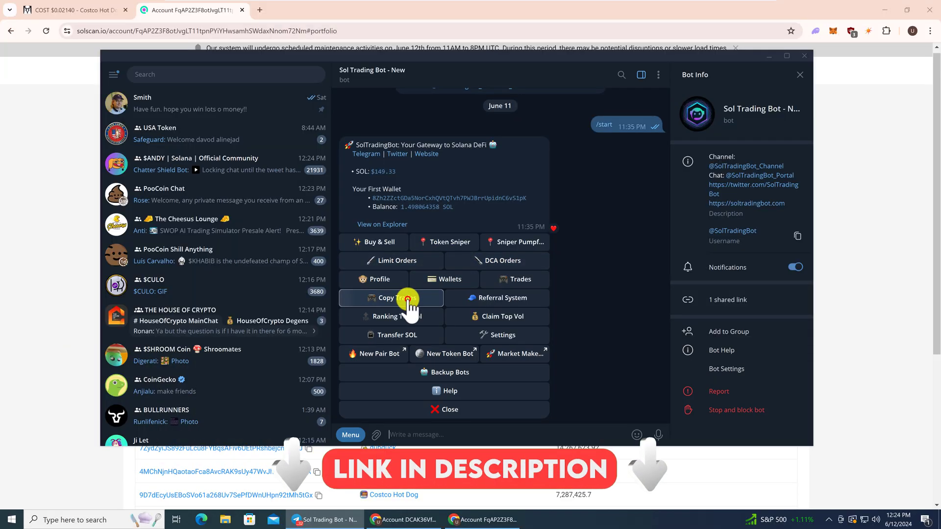
click(391, 298)
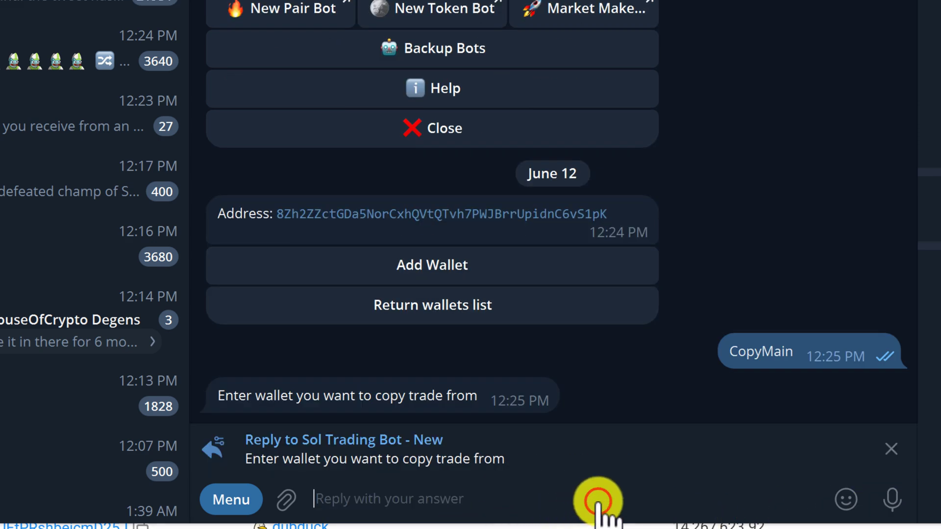
text(FqAP2Z3F8otJvgLT11tpnPYiYHwsamhSWdaxNnom72Nm)
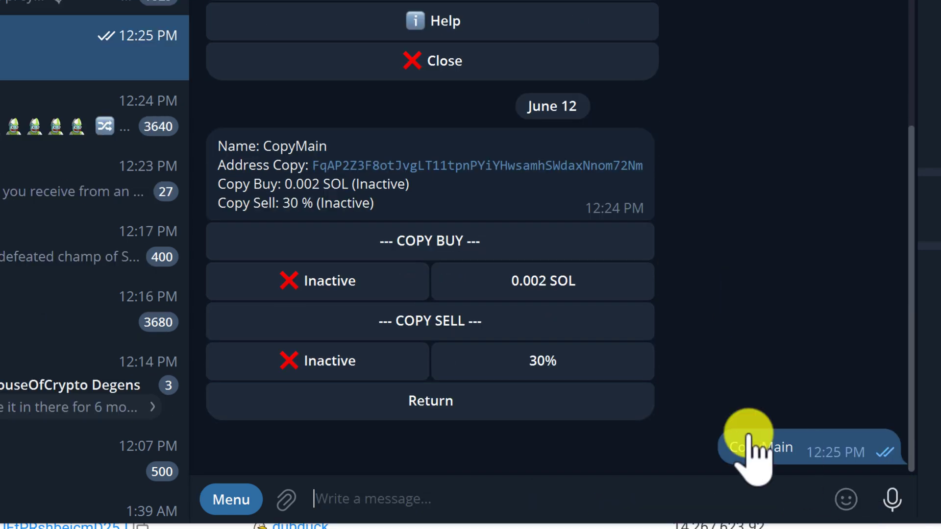
Activate copy buy for CopyMain with a 0.01 SOL buy amount.
click(316, 281)
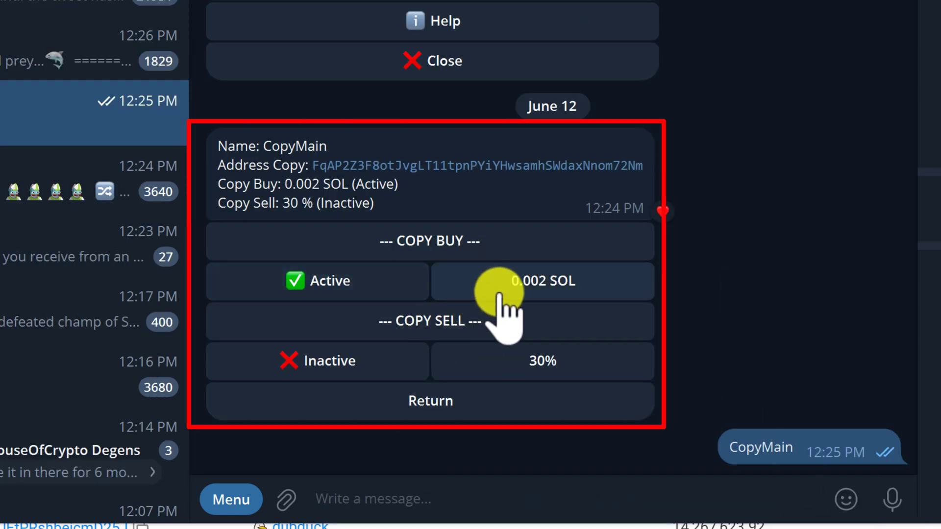
click(540, 281)
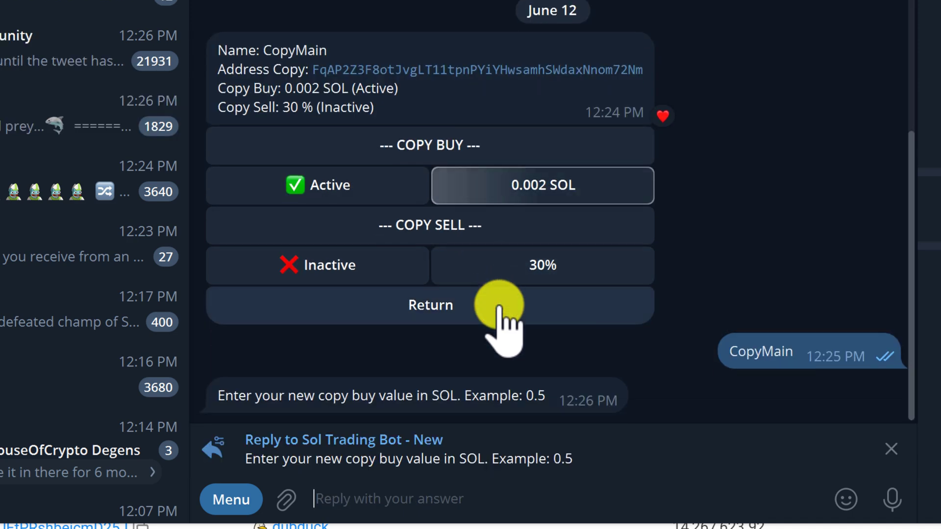
text(0.0)
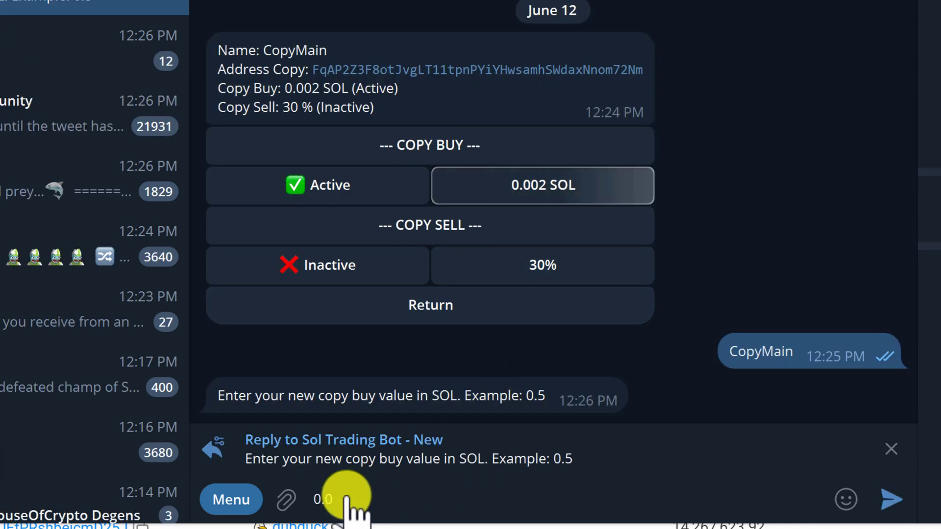
text(1)
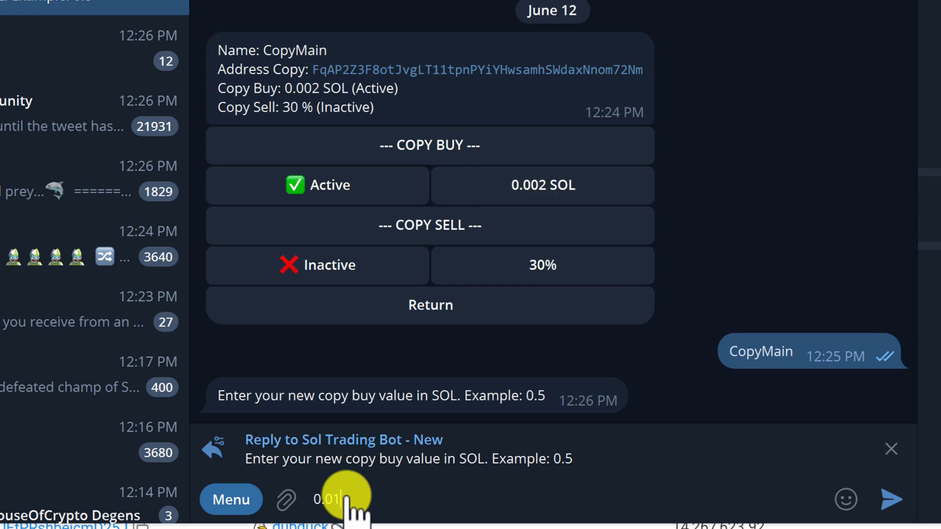
click(891, 499)
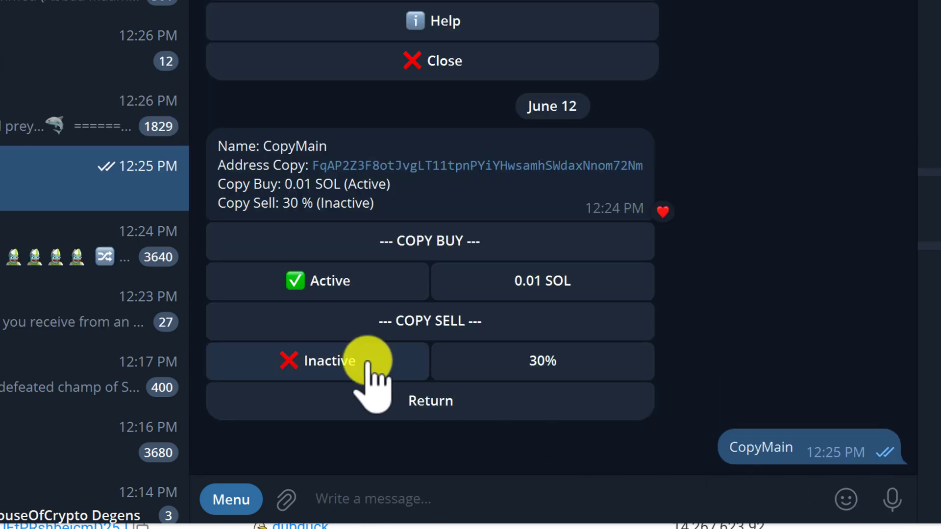
Activate copy sell for CopyMain at 100%, replacing the default 30%.
click(317, 361)
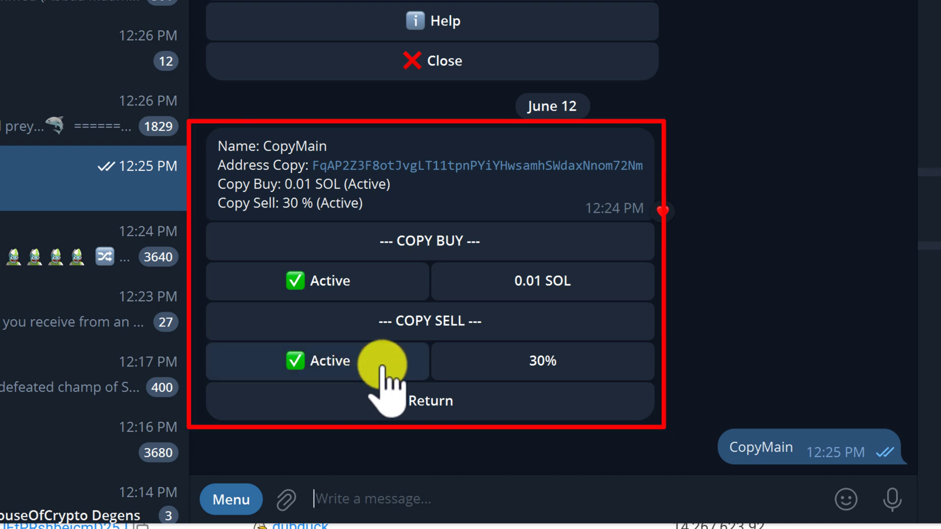
mouse_move(542, 361)
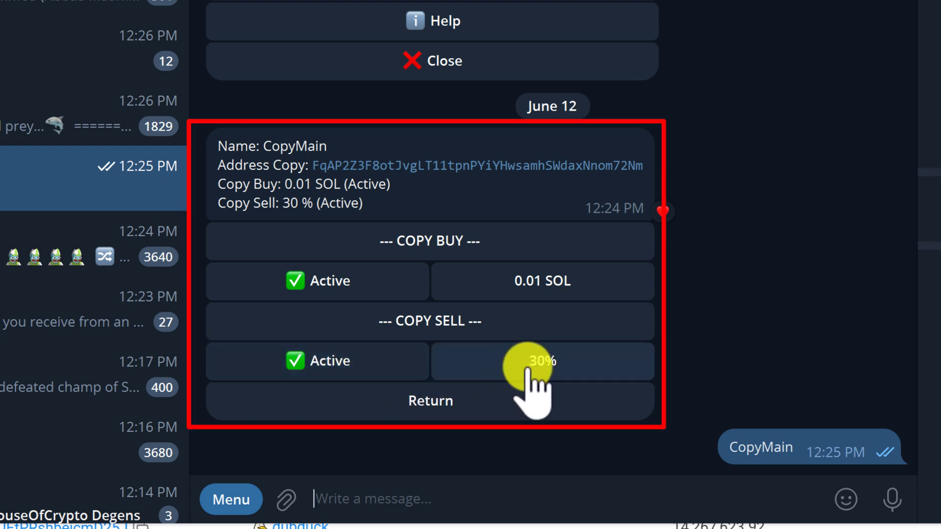
click(541, 362)
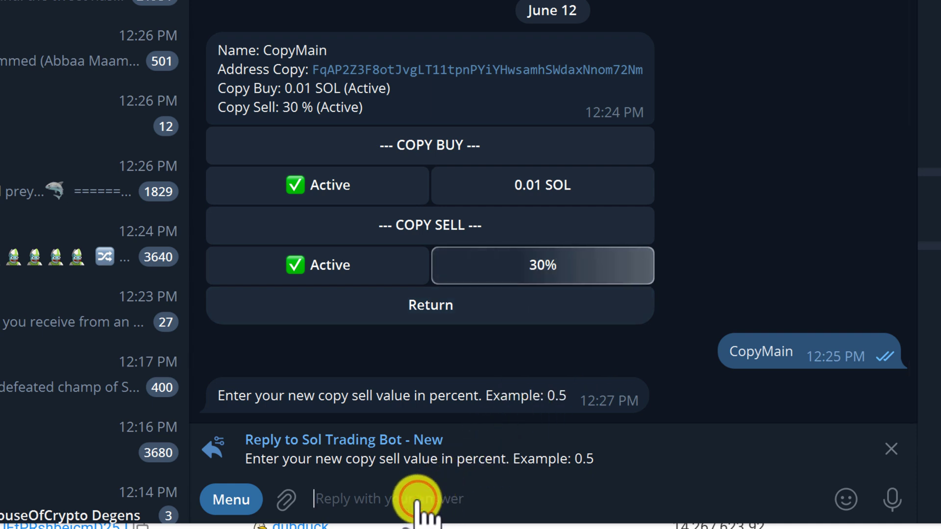
text(10)
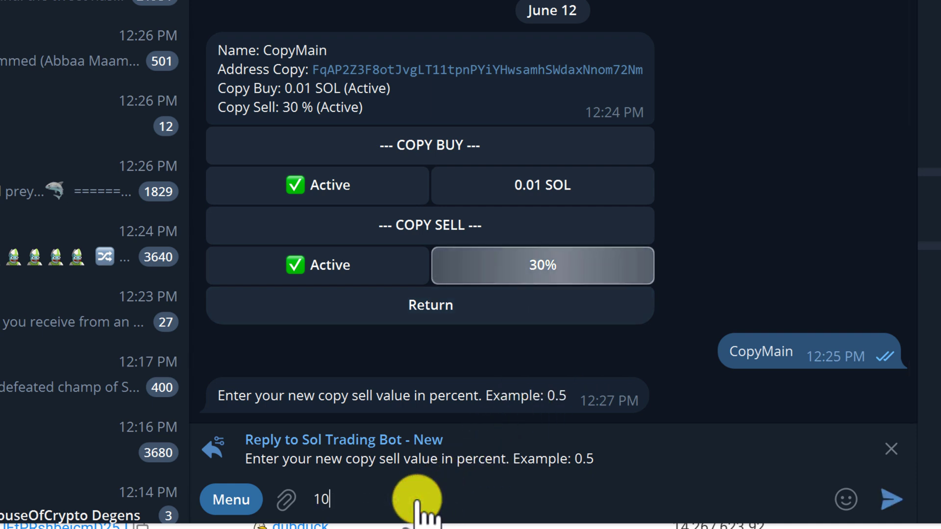
text(0)
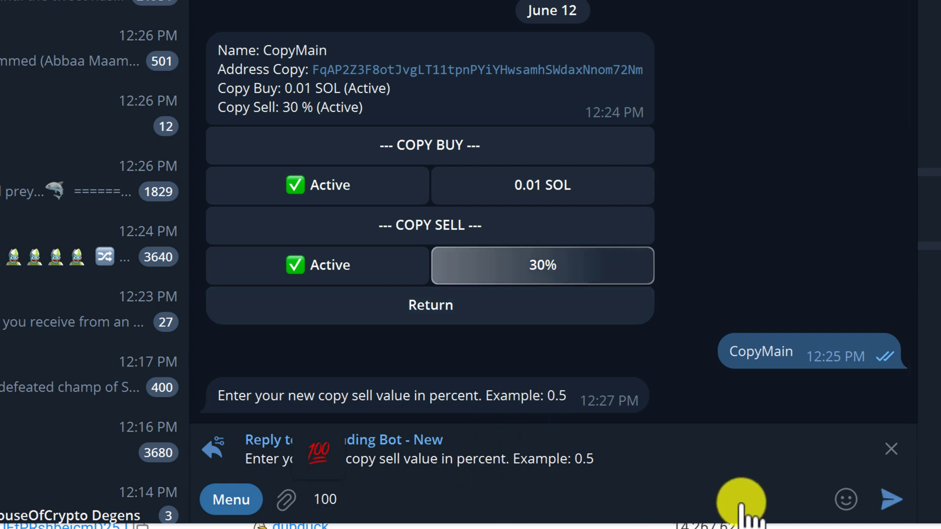
click(891, 499)
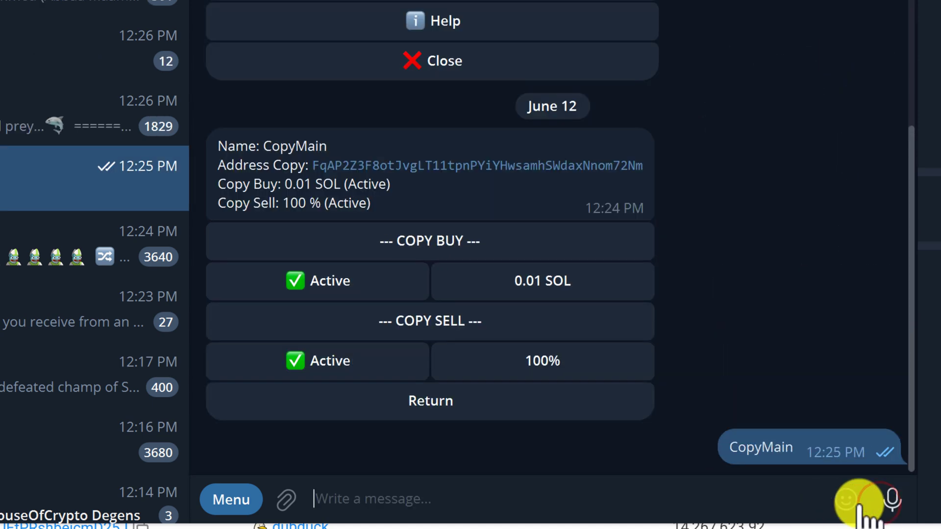